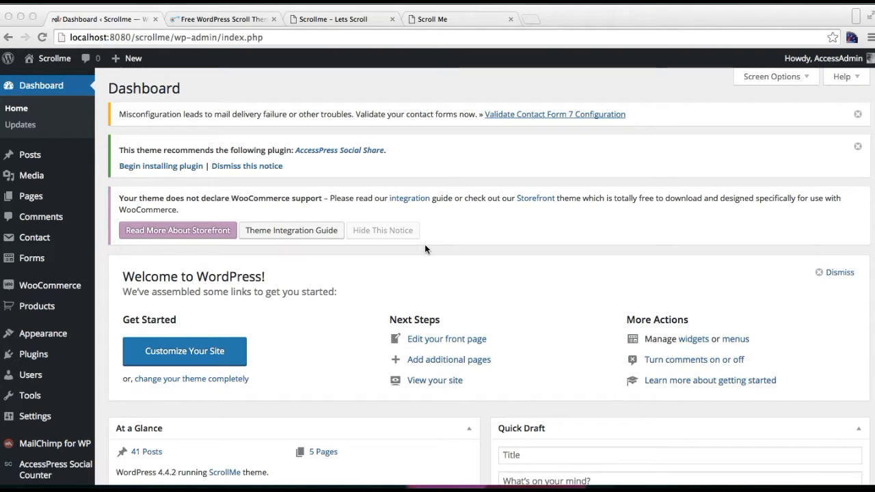
Step: Switch to the ScrollMe demo and scroll from About Us back to Our Services
left_click(339, 18)
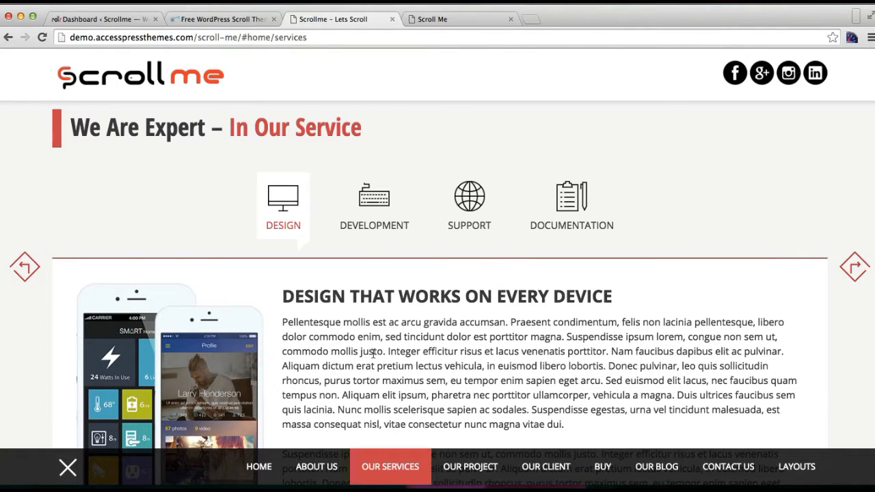
mouse_move(80, 270)
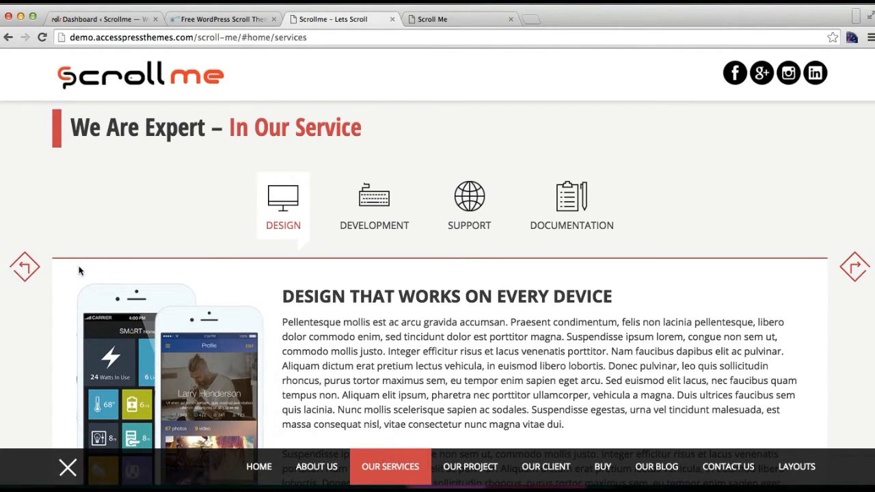
mouse_move(257, 475)
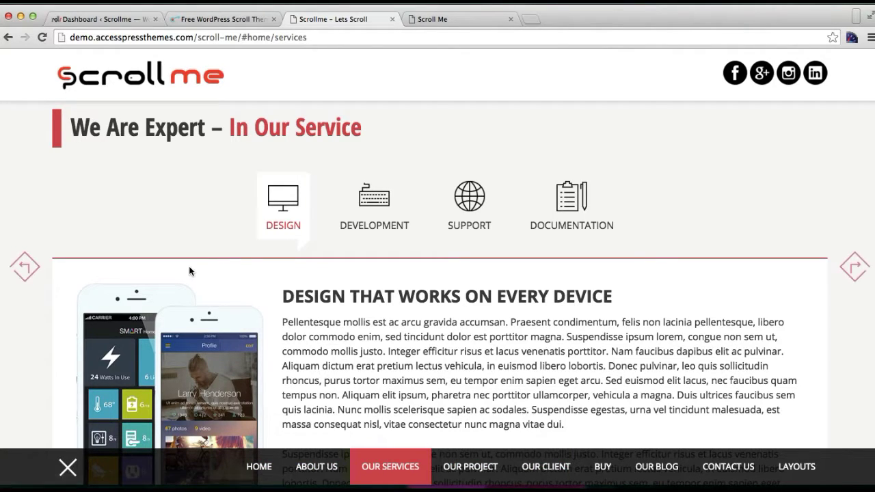
left_click(316, 467)
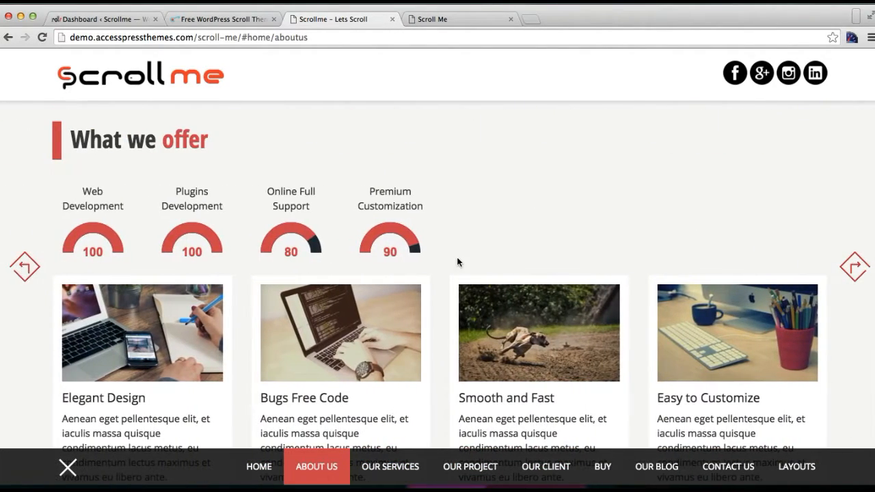
left_click(391, 466)
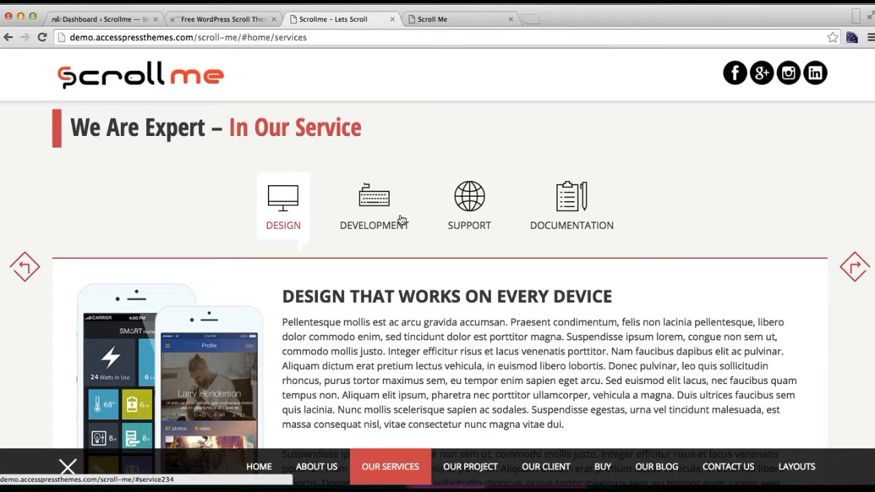
Step: View the Development, Documentation and Design service tabs in the demo
left_click(374, 202)
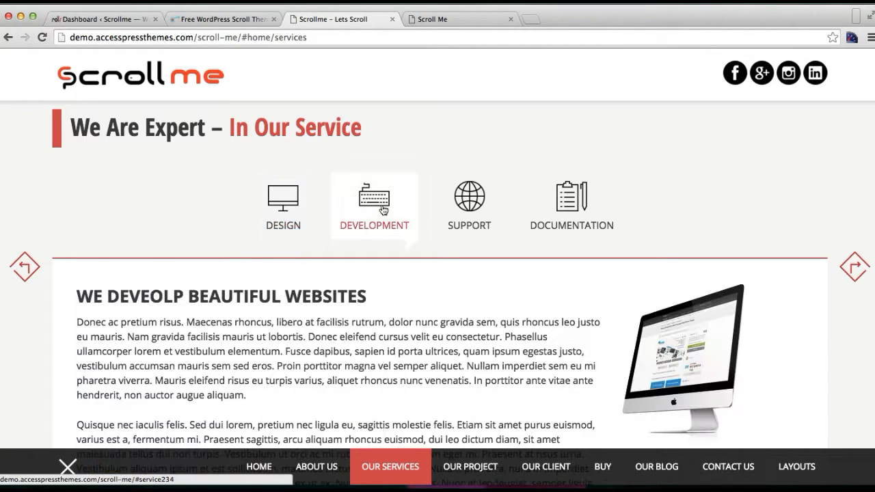
left_click(571, 205)
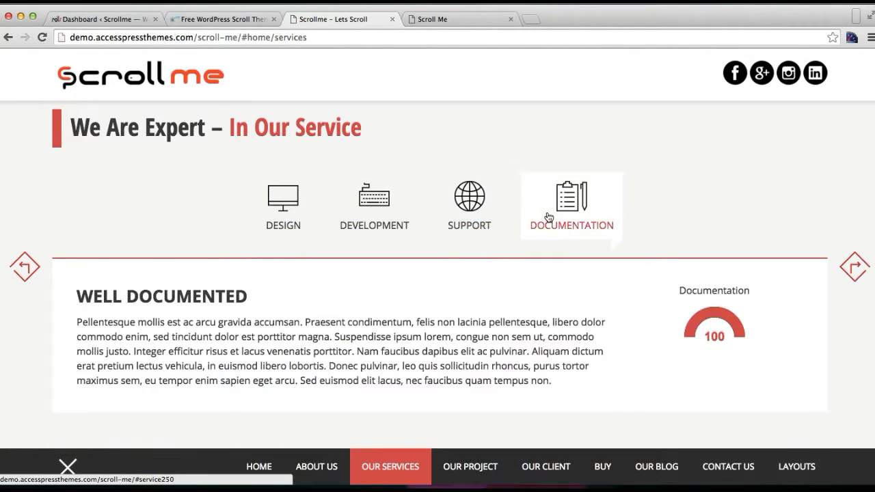
left_click(374, 202)
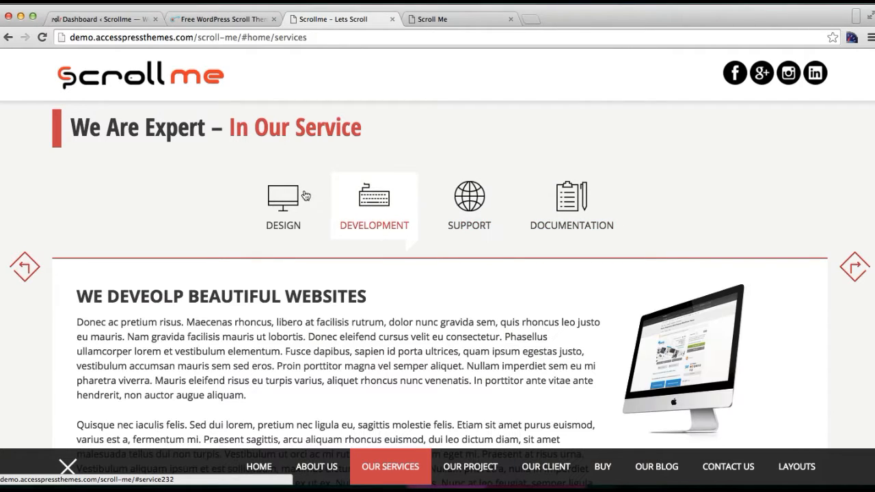
left_click(282, 199)
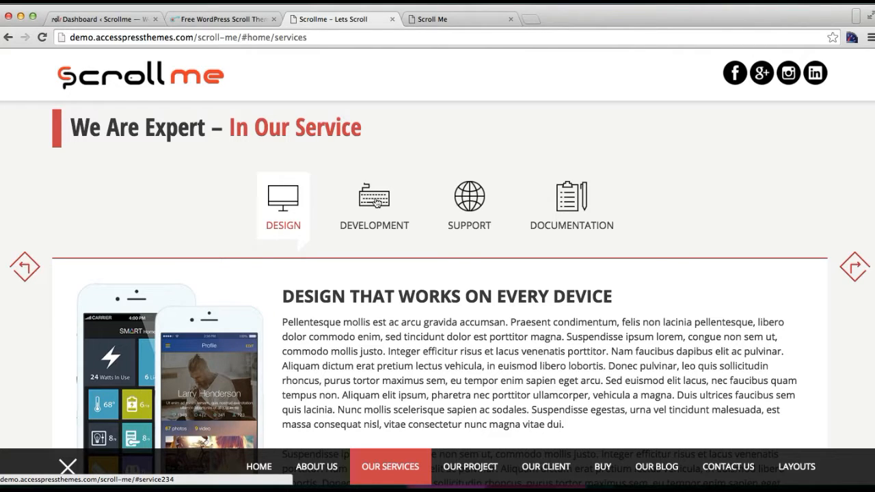
mouse_move(275, 153)
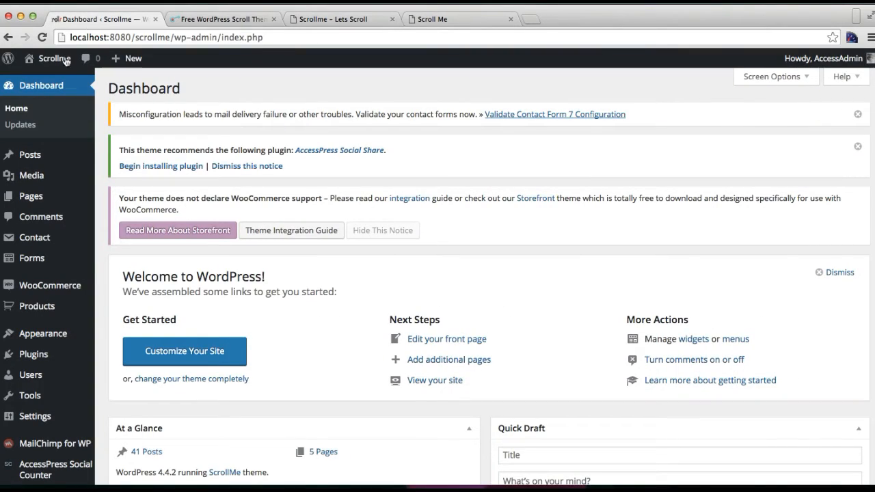
mouse_move(103, 94)
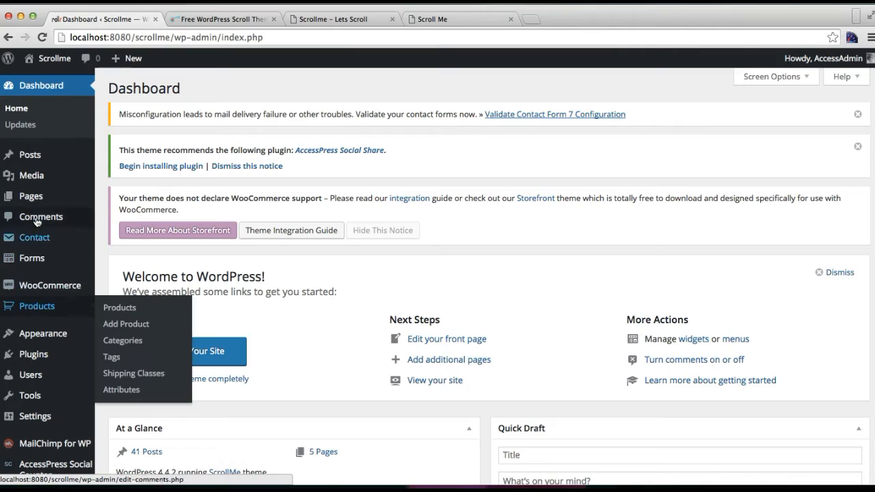
mouse_move(30, 196)
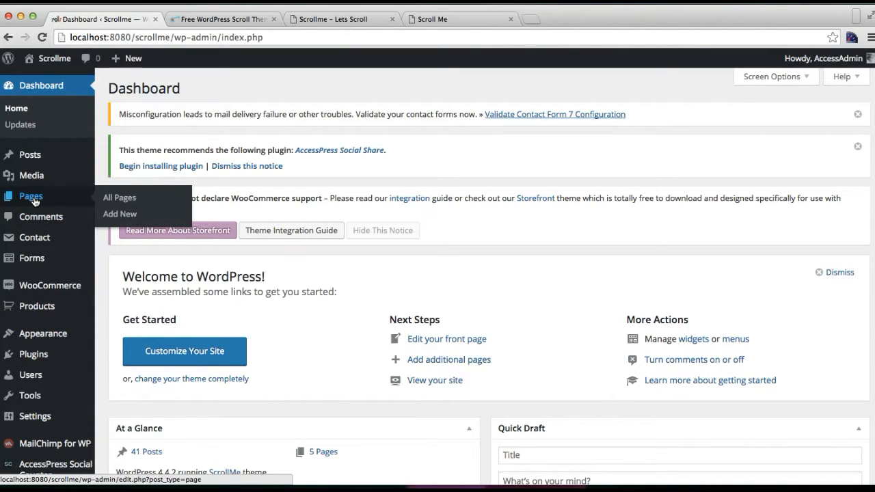
mouse_move(119, 204)
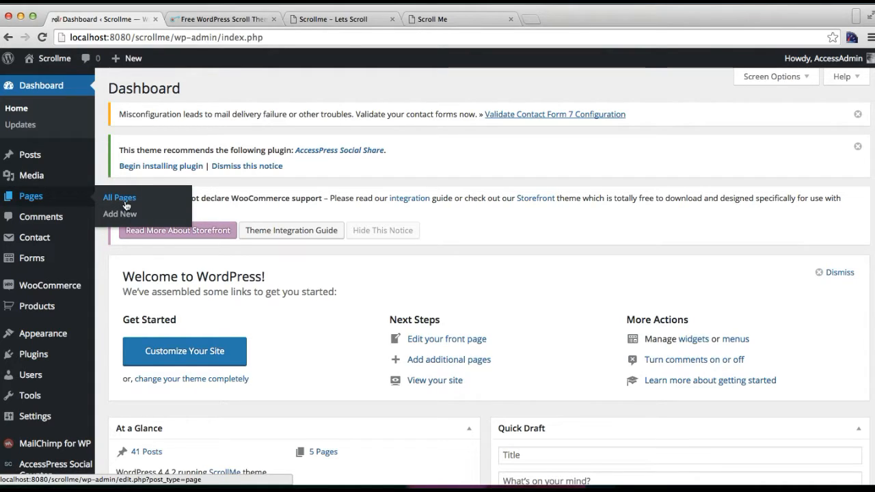
Step: Open a blank Add New Page editor, then scroll the demo's services section again
left_click(119, 213)
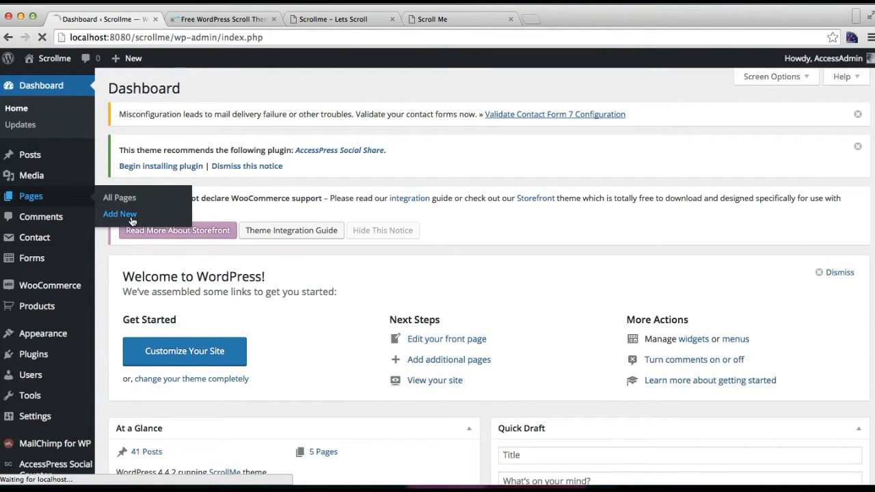
left_click(119, 214)
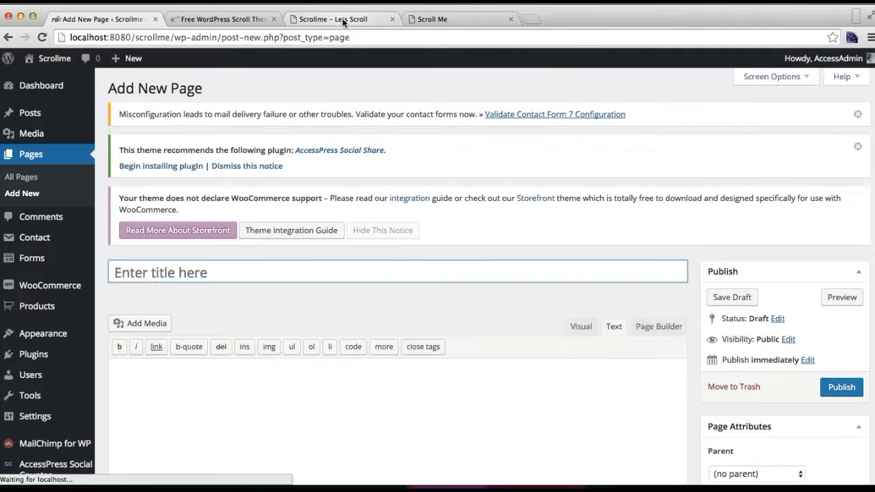
left_click(342, 19)
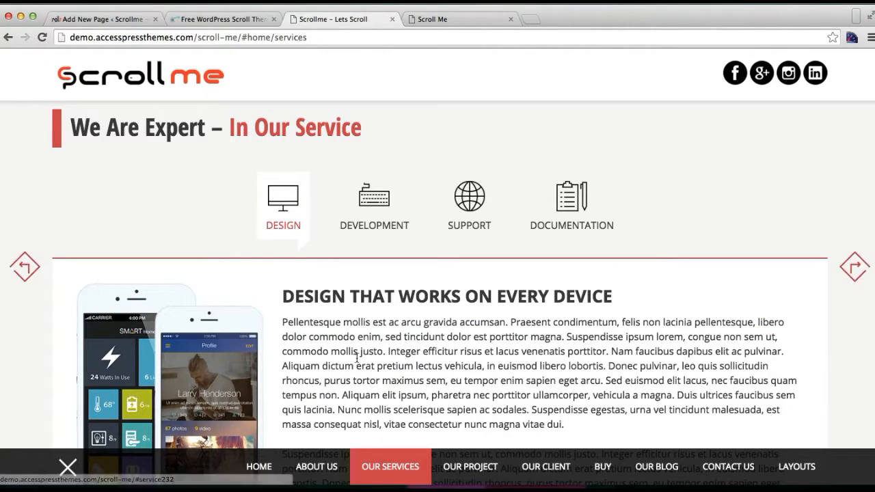
scroll("down", 3)
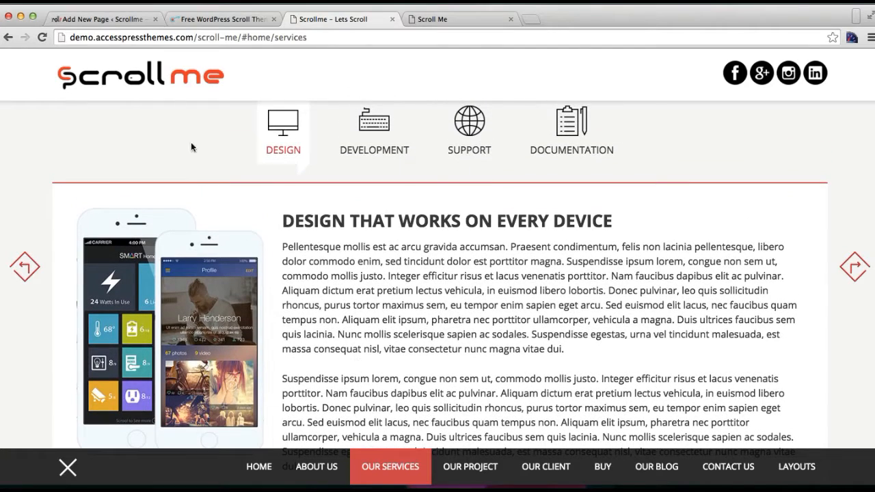
Step: Title the new page 'Service 1' and switch it to the Page Builder
left_click(102, 18)
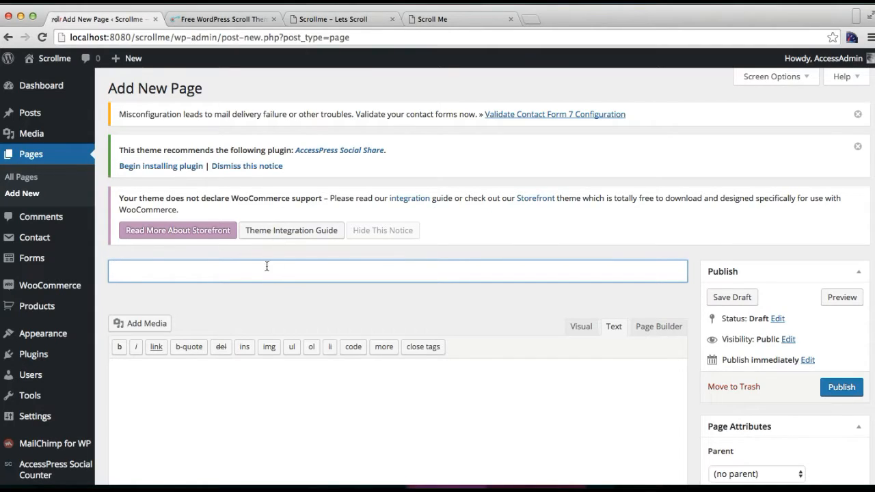
type("Service 1")
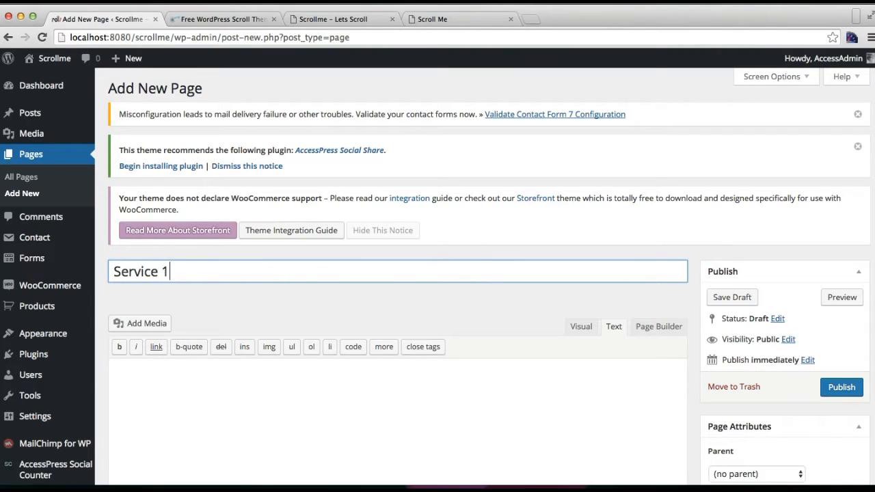
scroll("down", 3)
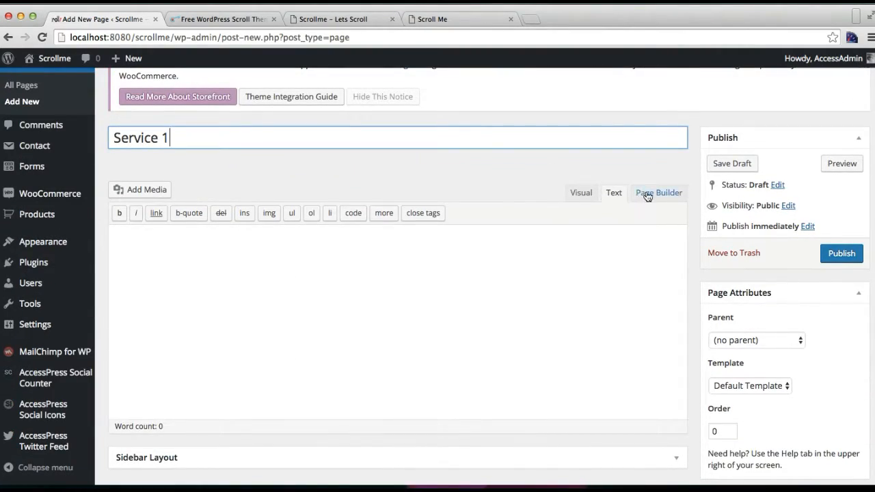
left_click(658, 192)
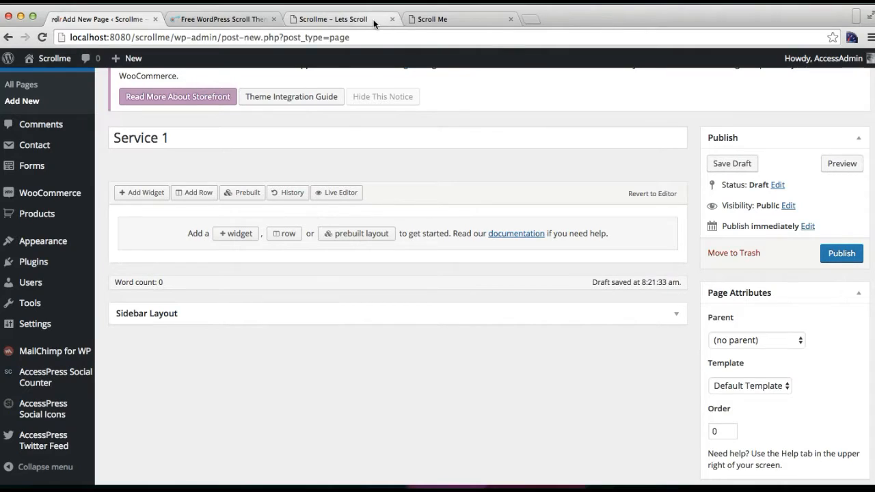
left_click(334, 19)
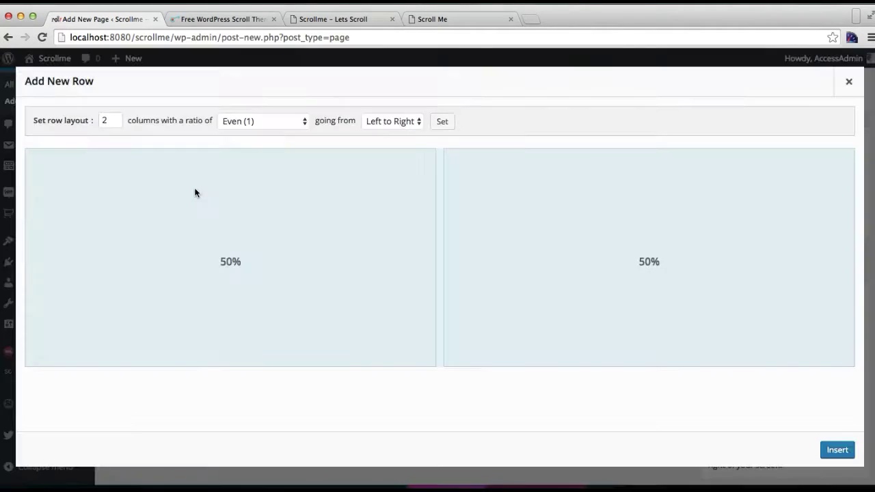
mouse_move(115, 121)
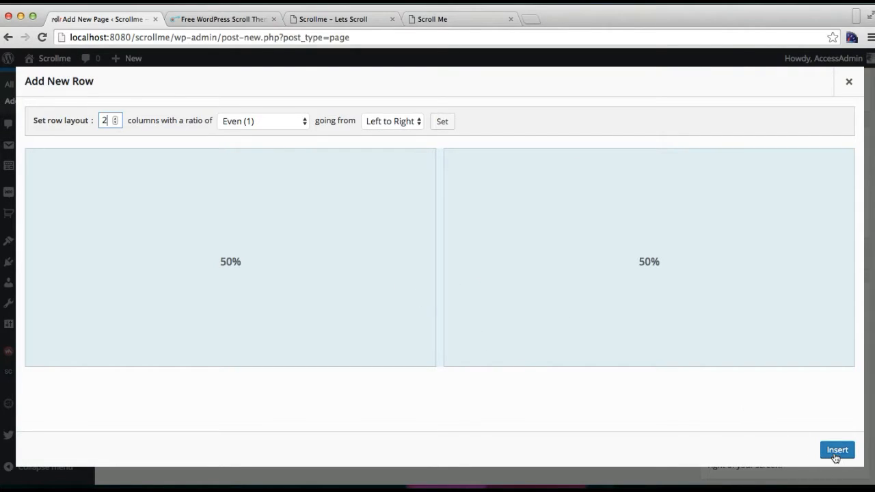
Step: Add a two-column row with a SiteOrigin Image widget and a Text widget
left_click(837, 449)
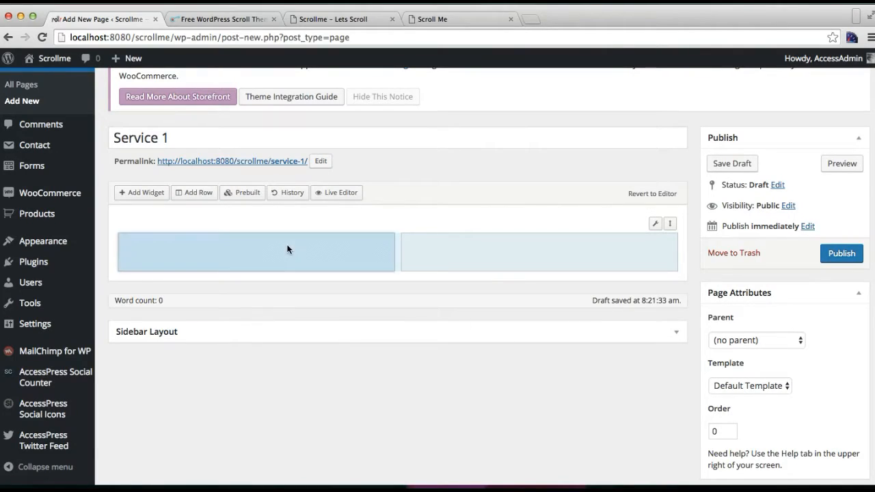
left_click(141, 192)
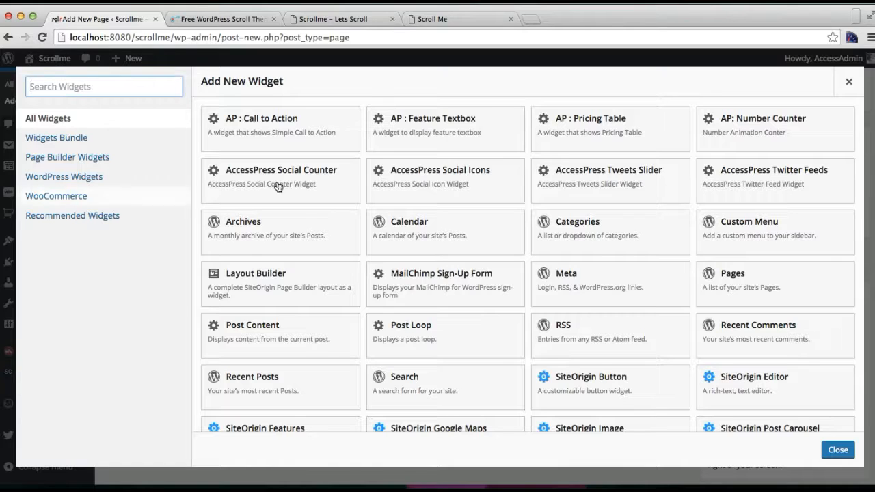
scroll("down", 3)
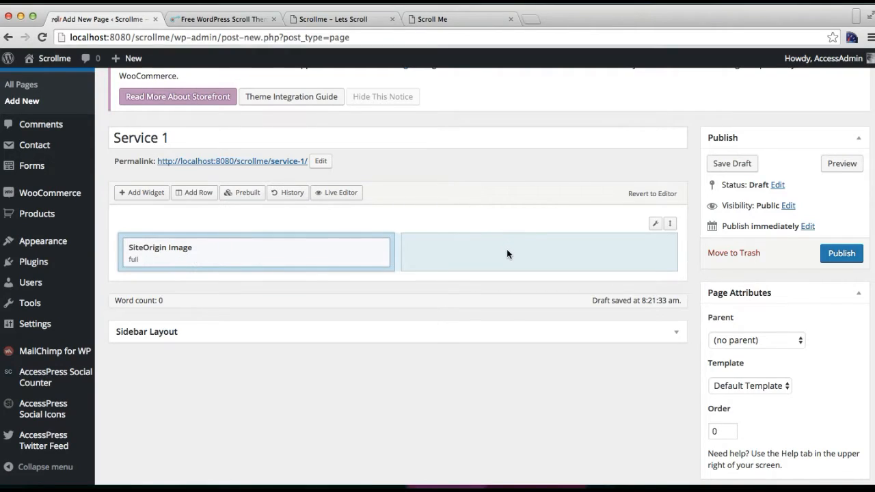
left_click(141, 192)
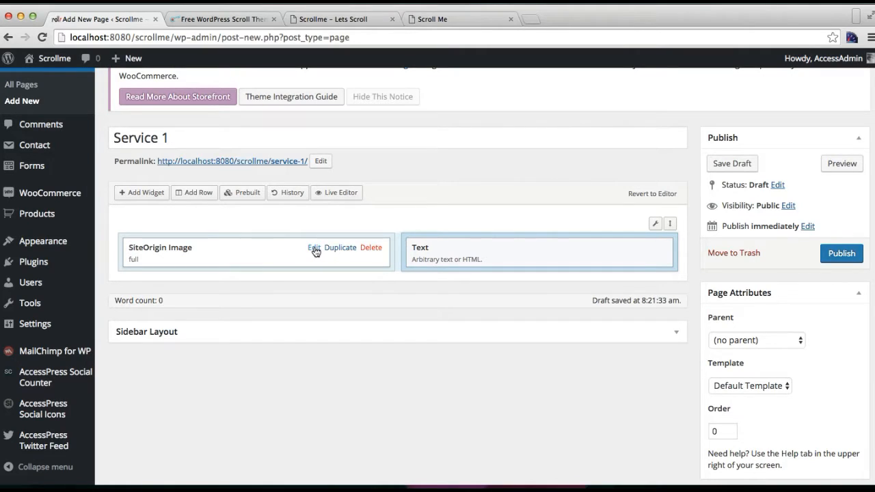
Step: Set the Image widget's picture to wp_device_04.png from the media library
left_click(314, 247)
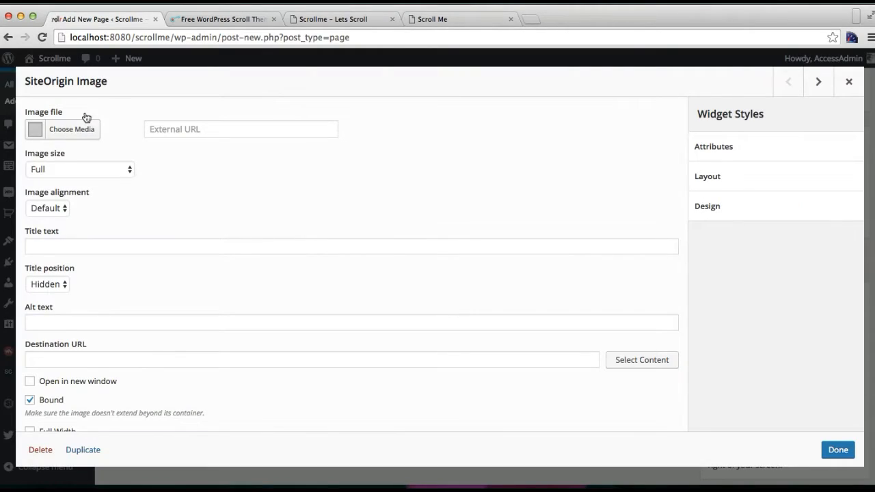
left_click(71, 130)
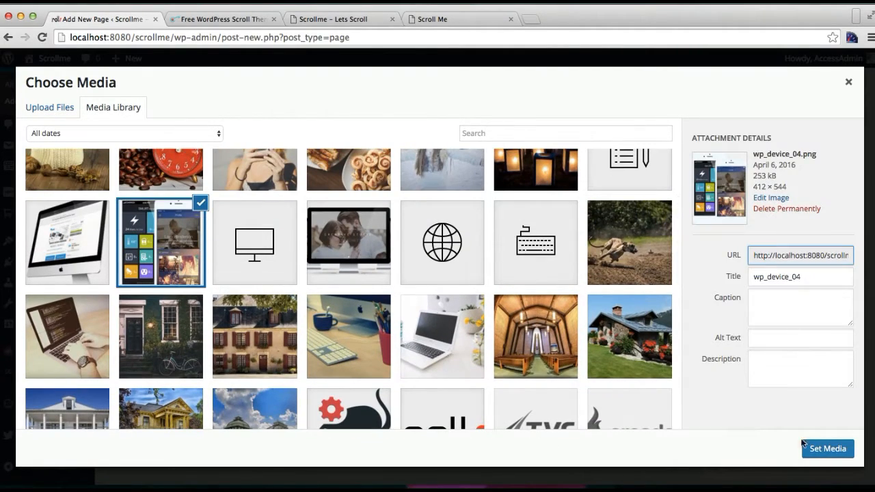
left_click(828, 449)
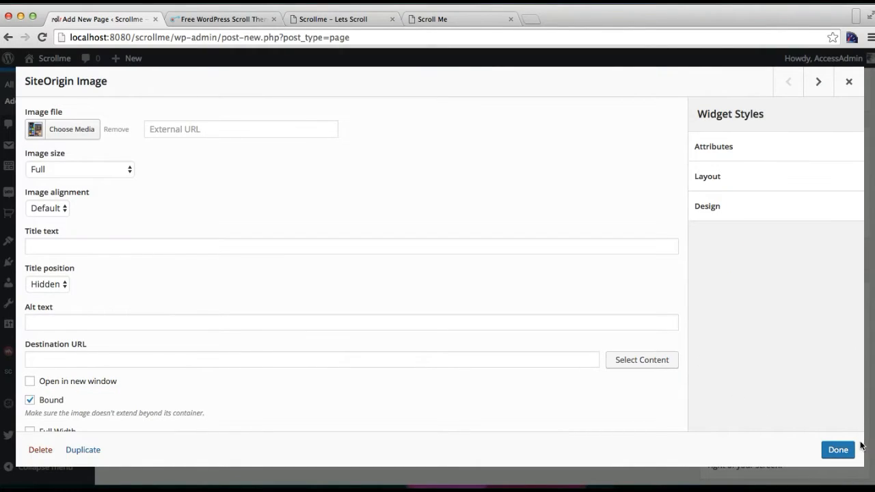
mouse_move(176, 333)
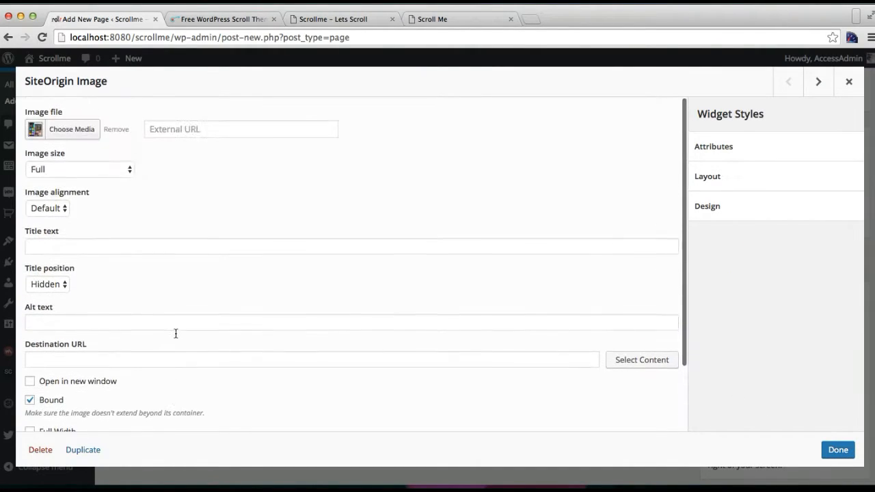
left_click(836, 449)
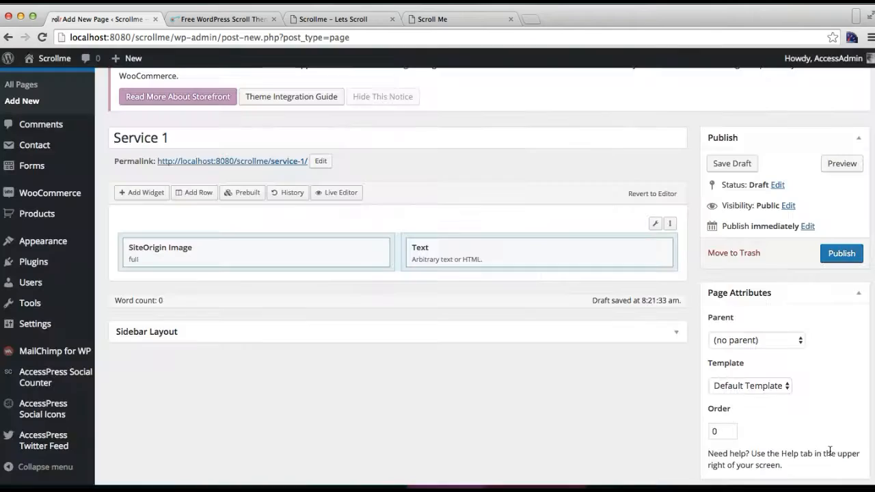
mouse_move(602, 256)
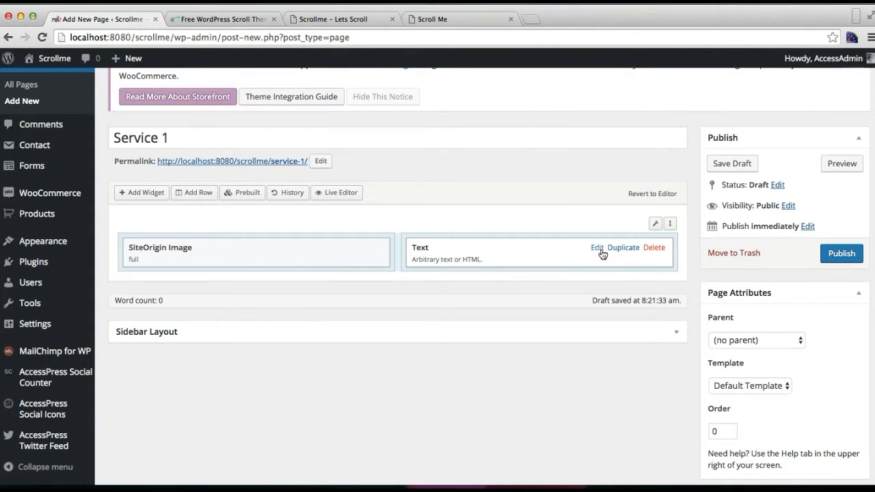
Step: Fill the Text widget with the 'Design That Works On Every Device' heading and two paragraphs
left_click(597, 247)
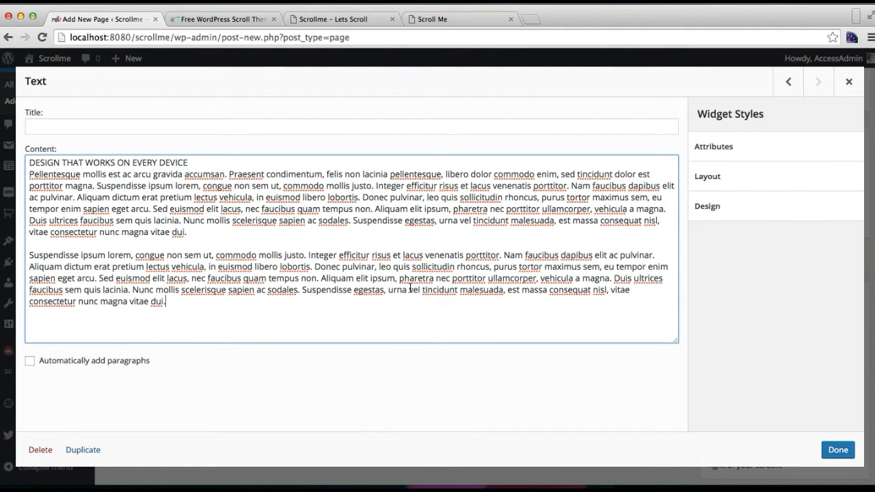
left_click(837, 449)
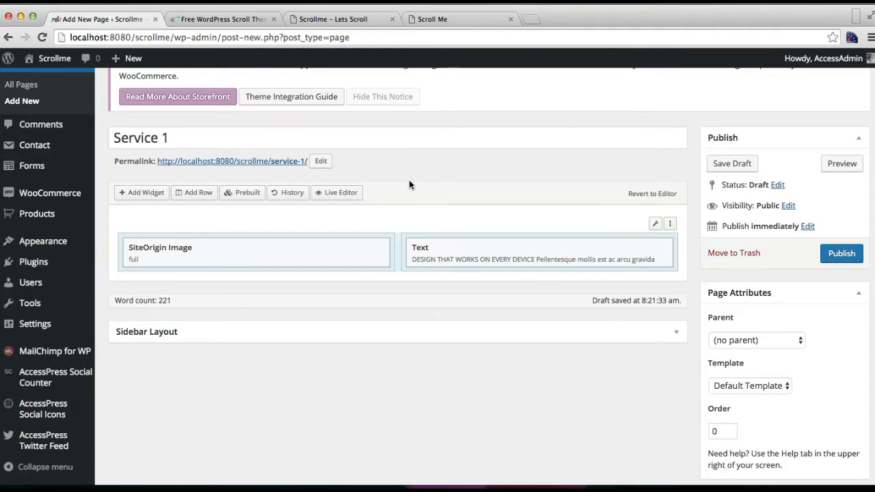
mouse_move(416, 298)
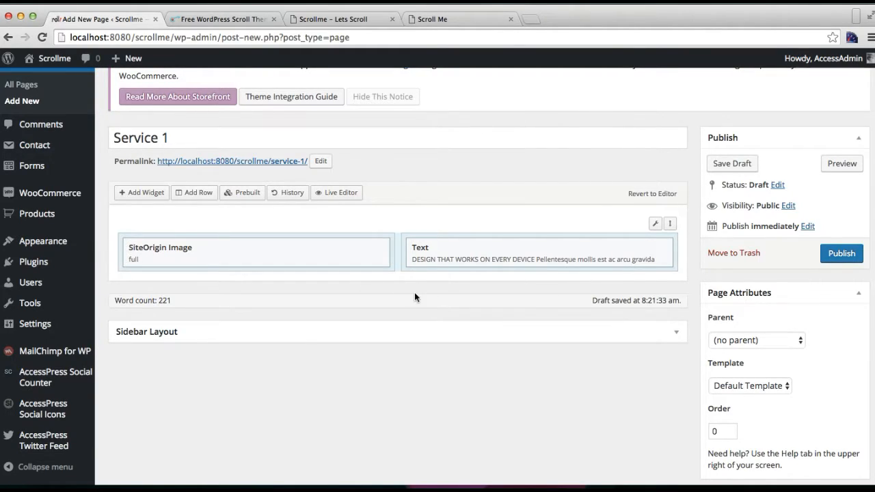
Step: Publish the Service 1 page and go to the All Pages list
left_click(841, 254)
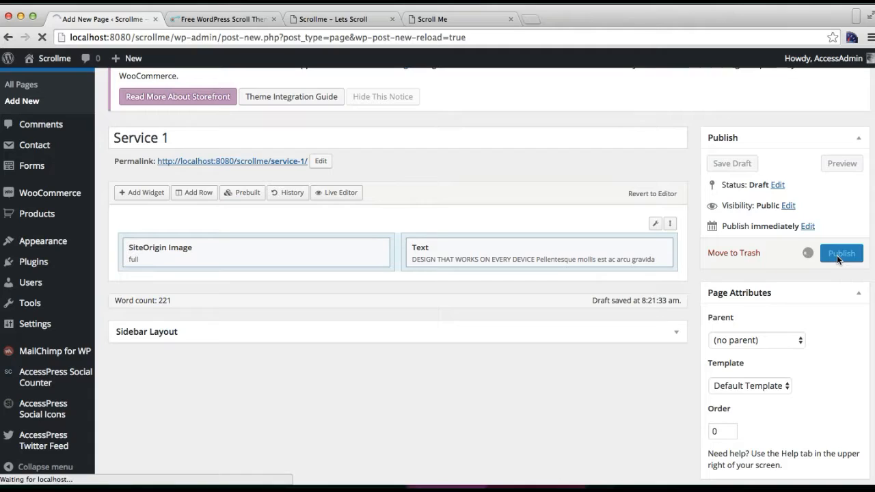
left_click(841, 253)
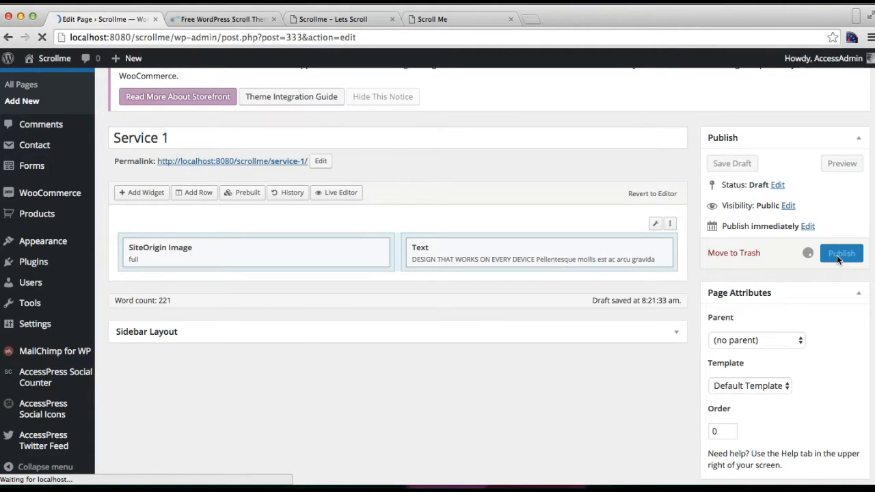
left_click(840, 253)
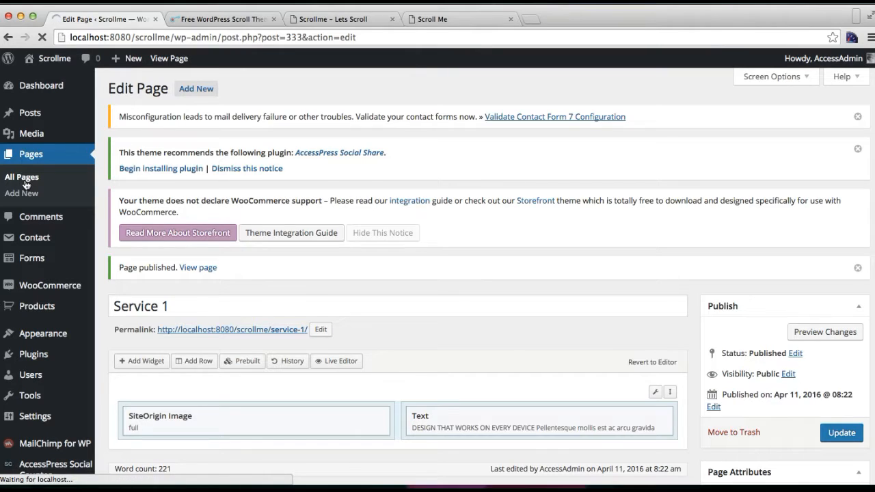
left_click(21, 176)
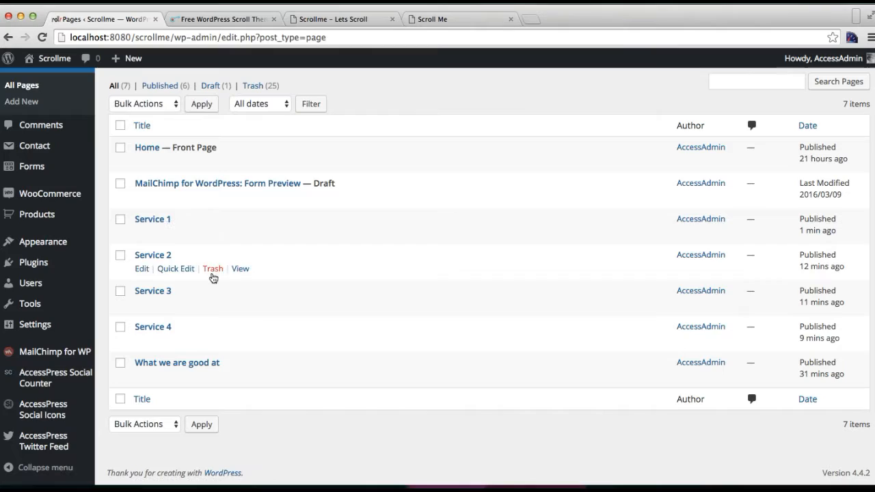
mouse_move(224, 205)
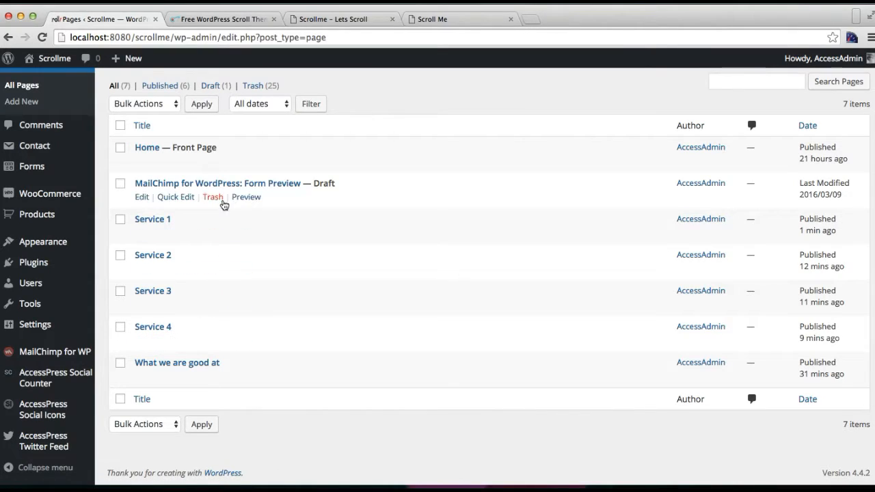
mouse_move(42, 241)
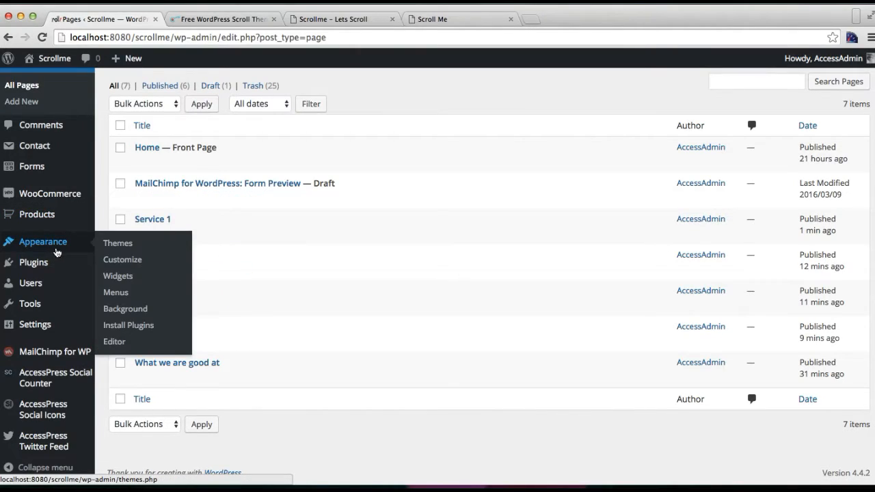
Step: Open Appearance > Customize in a new browser tab
right_click(121, 259)
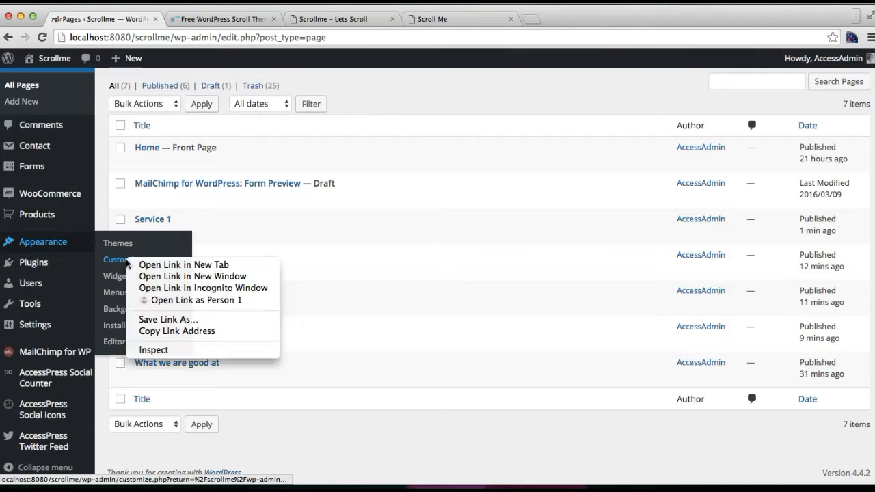
left_click(183, 265)
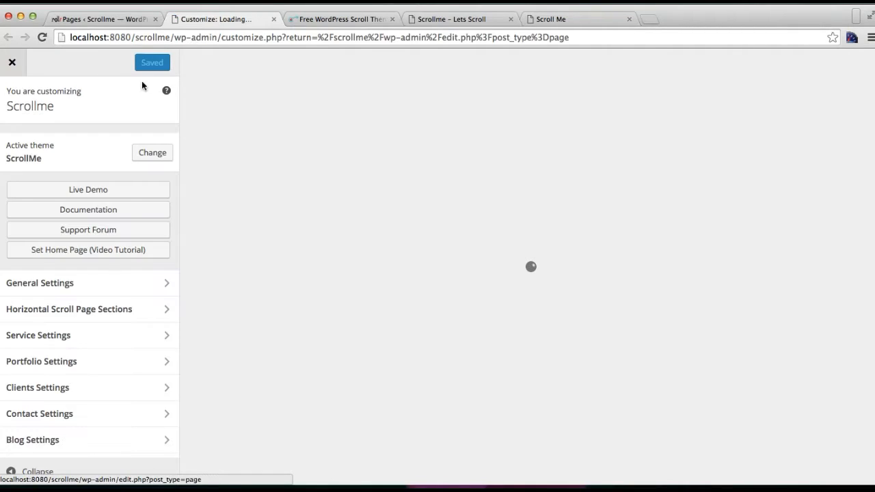
Step: Look at Horizontal Scroll Page Sections, then open the customizer's Service Settings
scroll("down", 3)
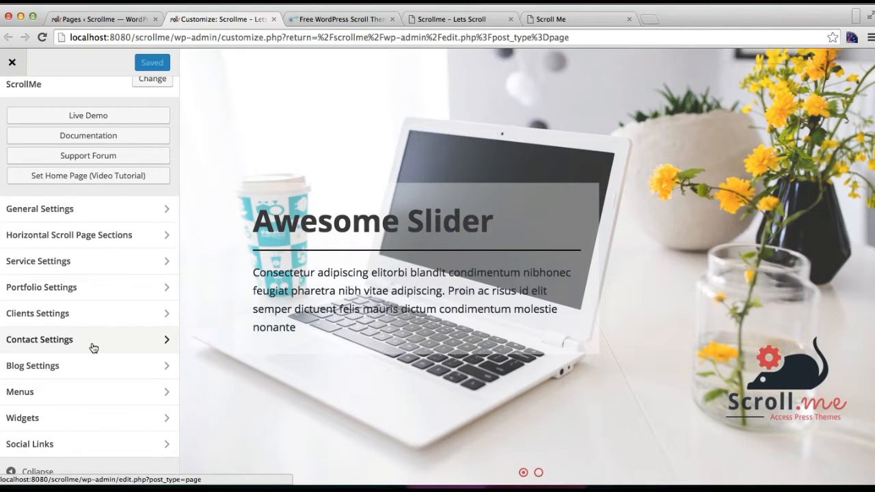
left_click(68, 235)
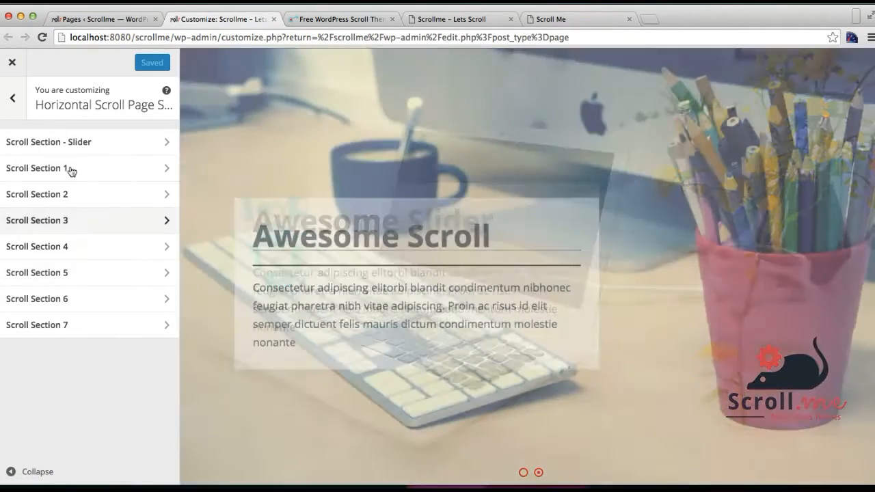
left_click(11, 97)
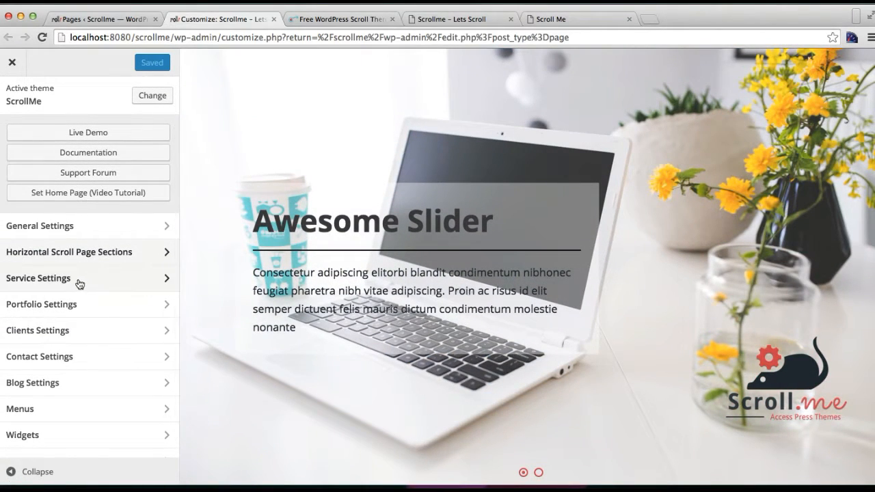
left_click(38, 279)
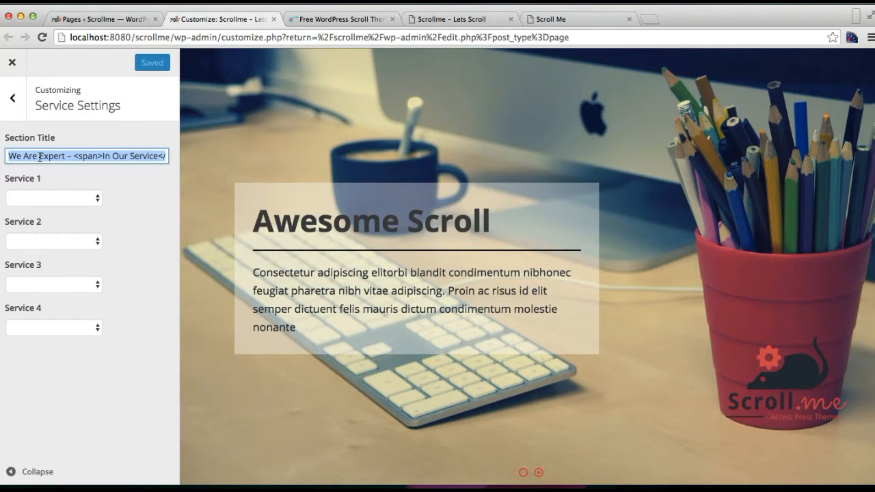
Step: Assign pages Service 1 through Service 4 to the four service slots
left_click(460, 19)
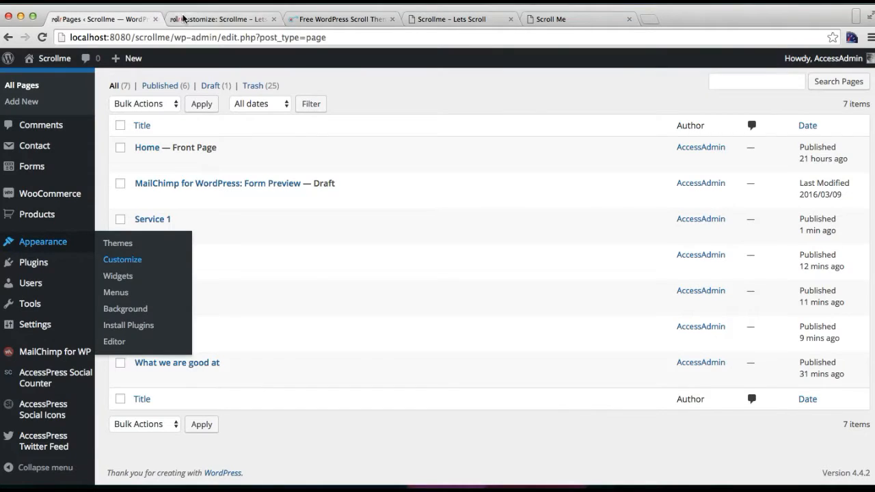
left_click(122, 260)
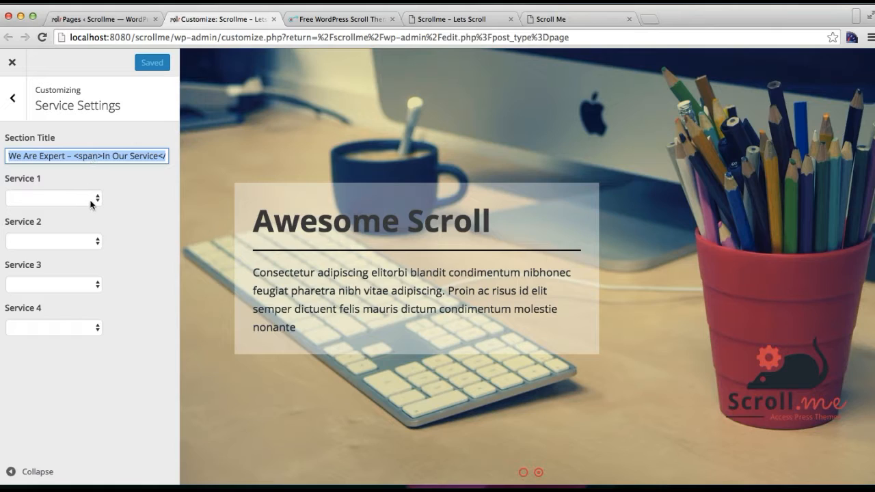
left_click(52, 198)
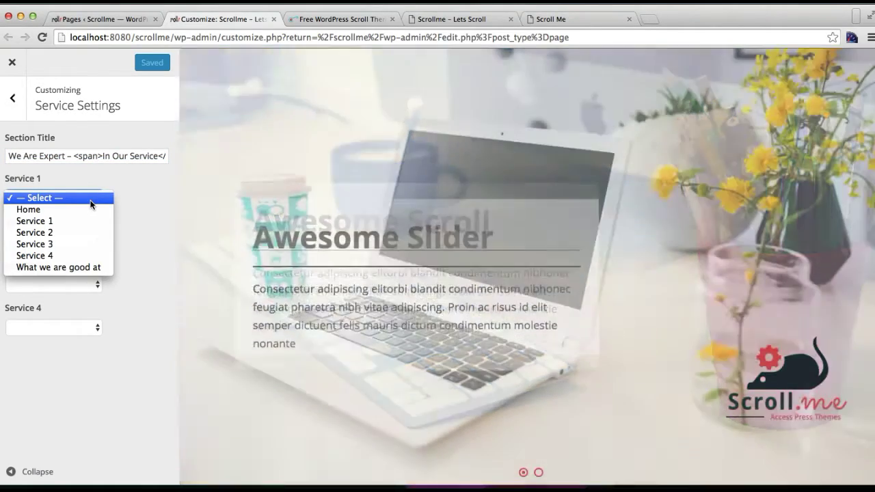
left_click(34, 220)
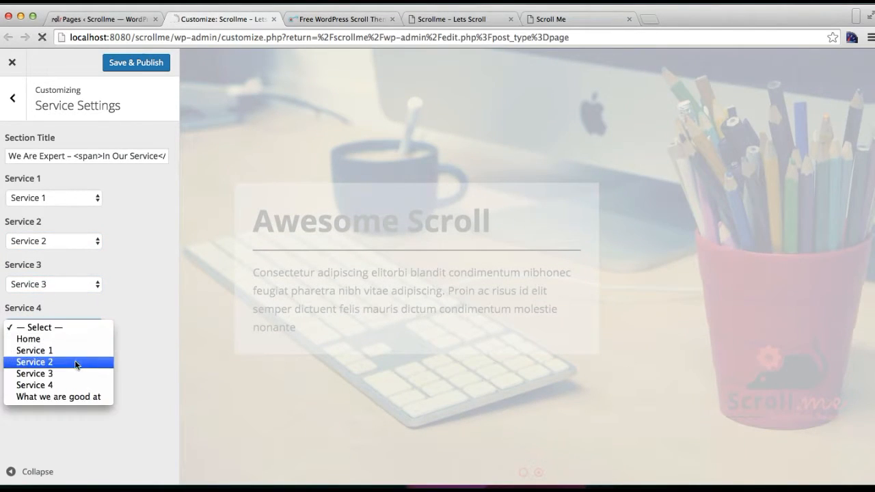
left_click(31, 384)
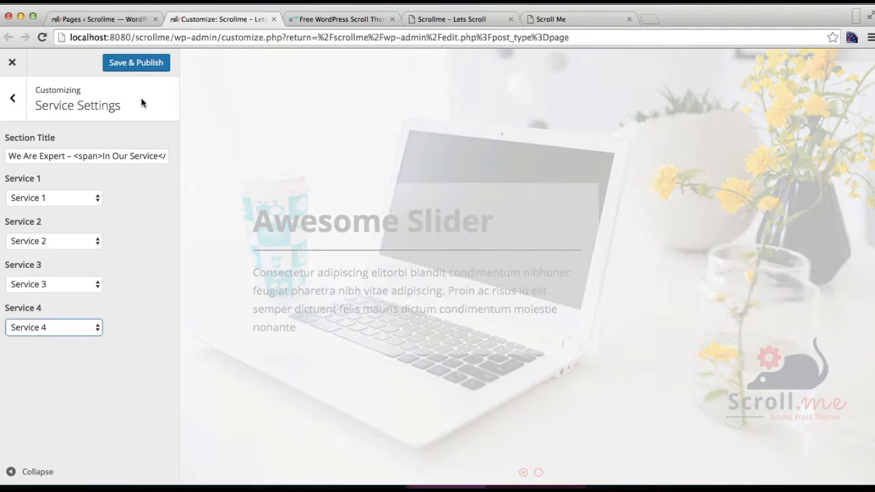
Step: Save & Publish the service settings and return to the main customizer options
left_click(135, 62)
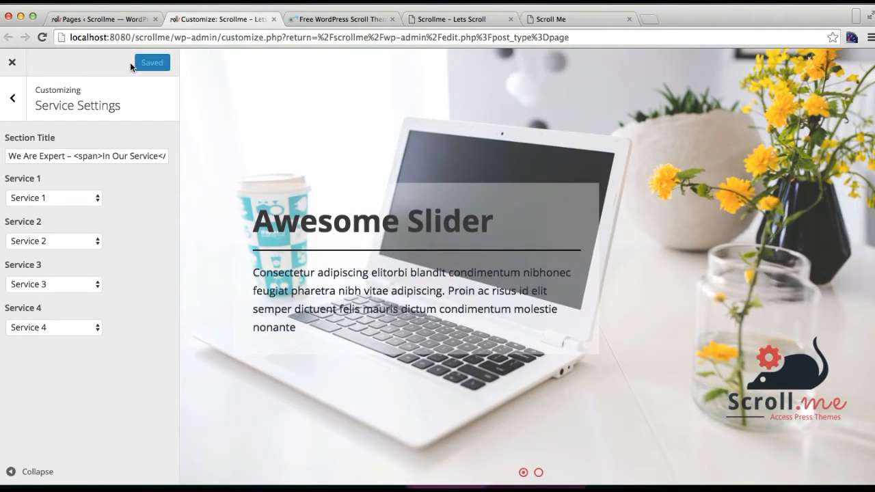
left_click(11, 97)
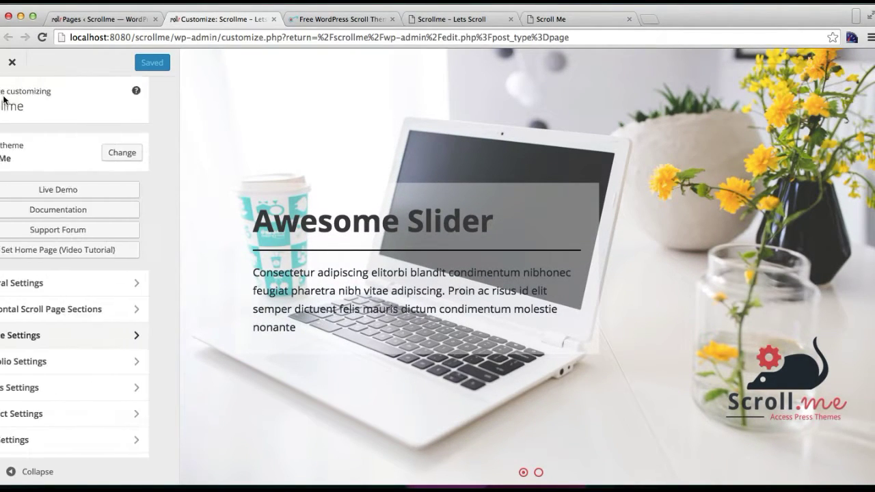
left_click(539, 470)
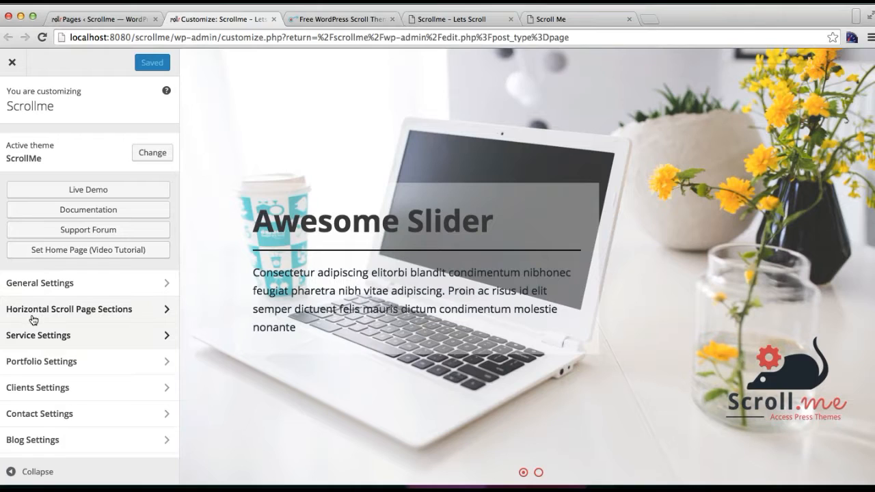
Step: Open Scroll Section 2 from Horizontal Scroll Page Sections, showing ID 'services' and Service layout
left_click(69, 309)
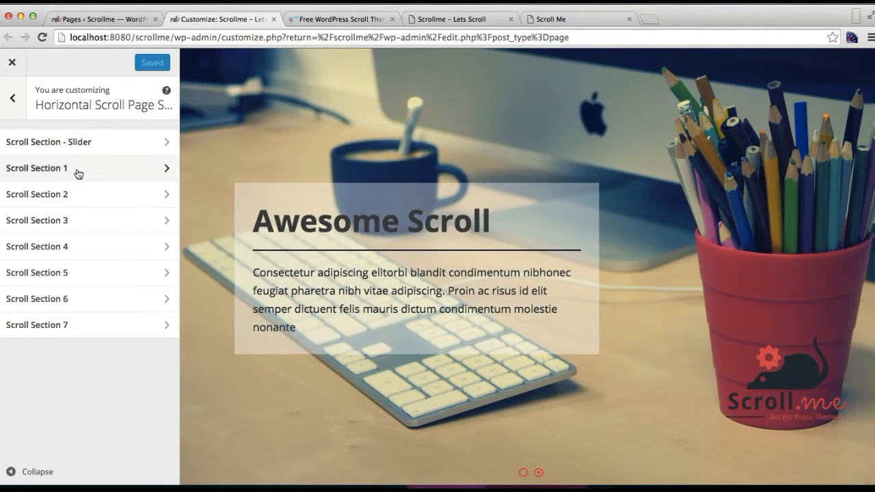
mouse_move(66, 196)
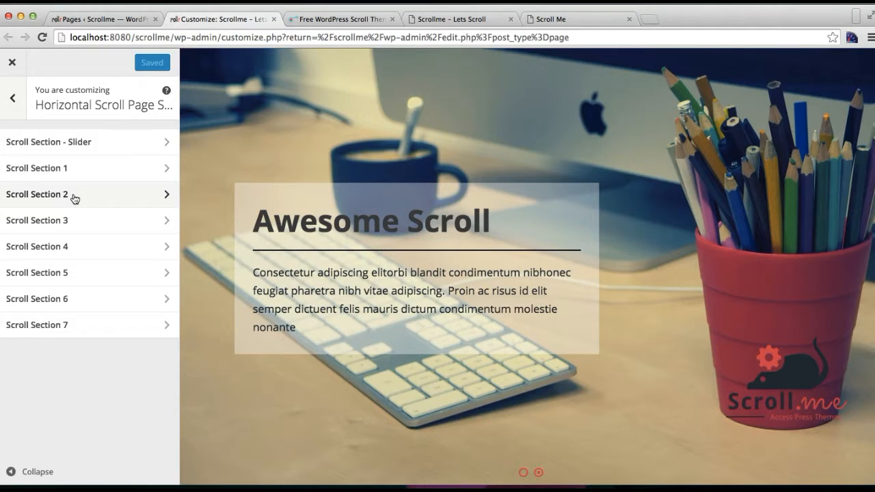
left_click(526, 470)
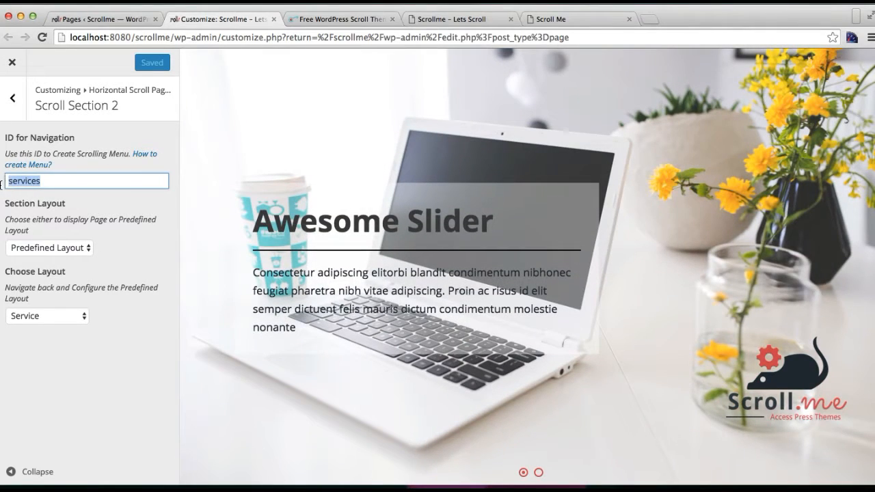
Step: Toggle Scroll Section 2 to Page Layout and back to the predefined Service layout, then publish
left_click(62, 180)
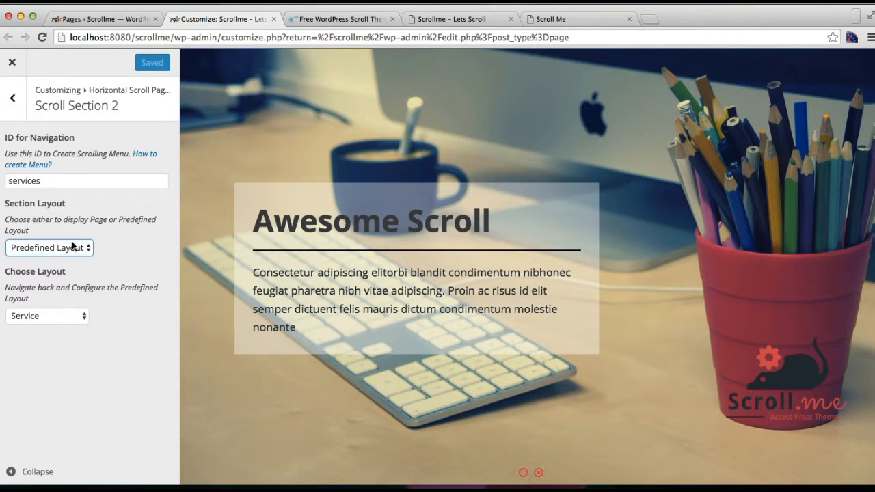
left_click(49, 249)
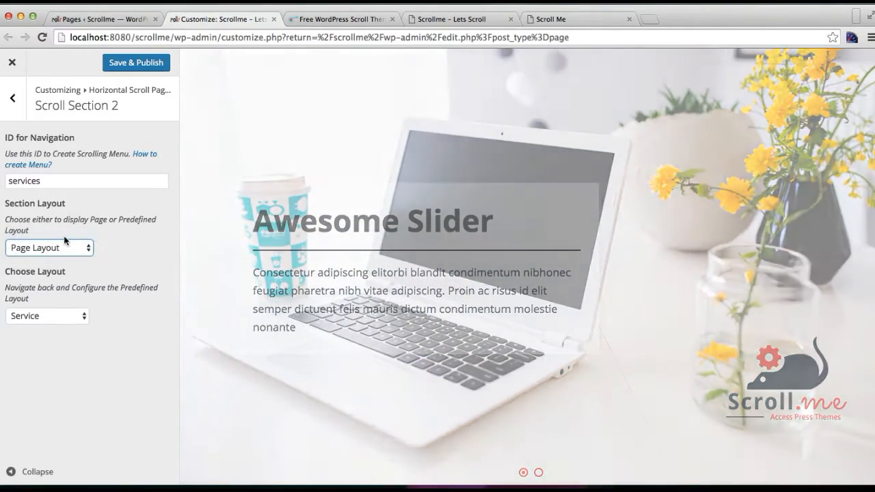
left_click(49, 247)
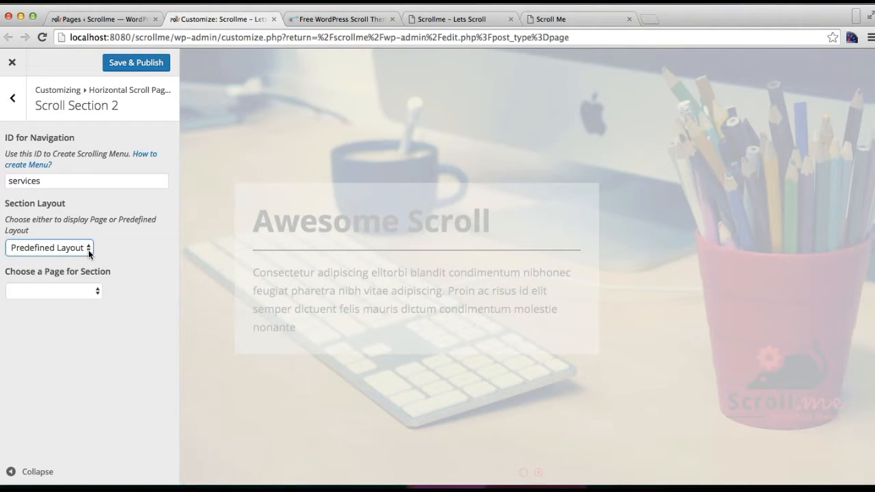
left_click(53, 248)
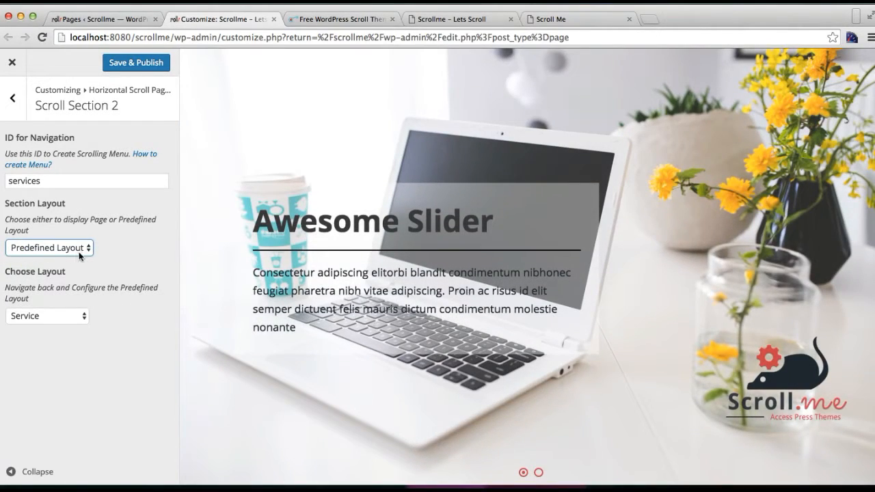
left_click(47, 315)
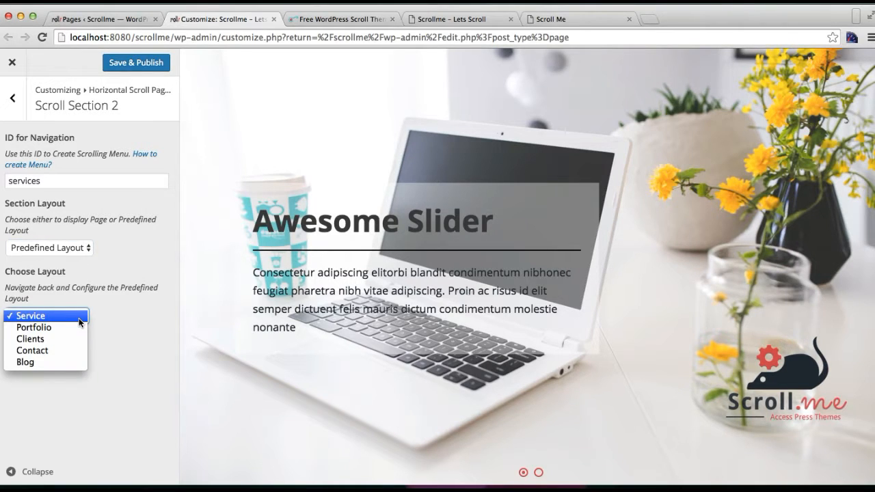
left_click(31, 315)
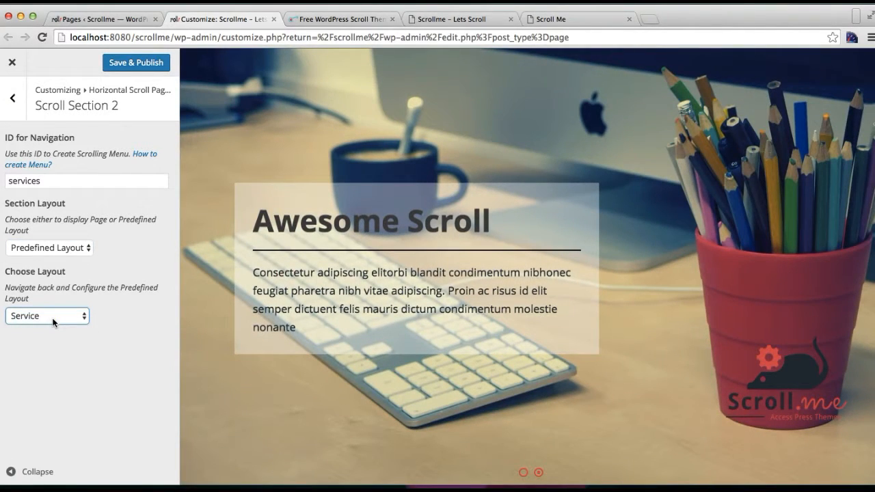
left_click(136, 62)
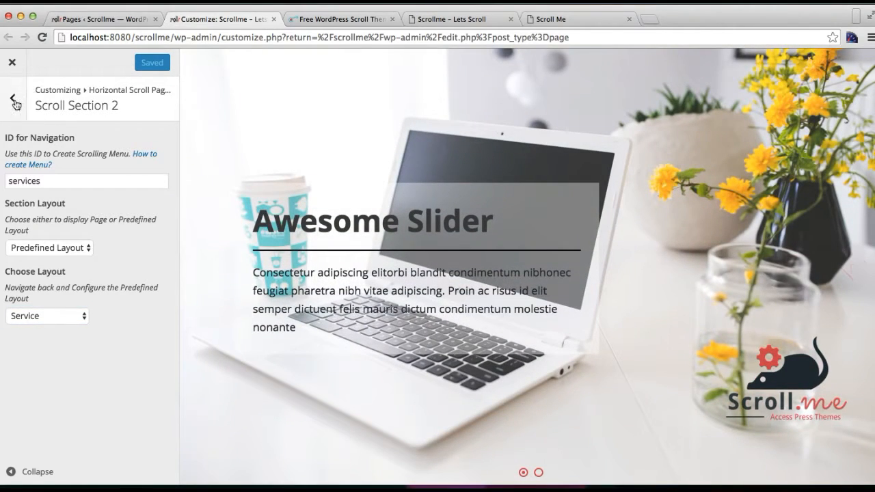
left_click(11, 94)
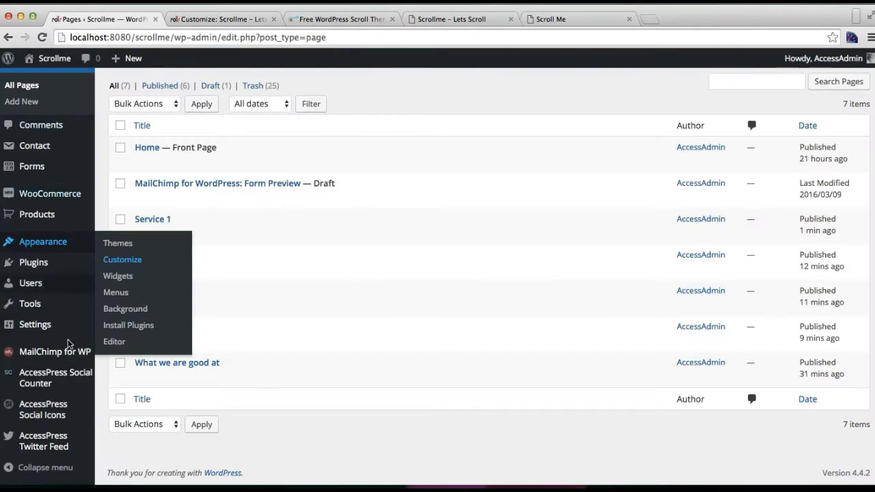
mouse_move(115, 293)
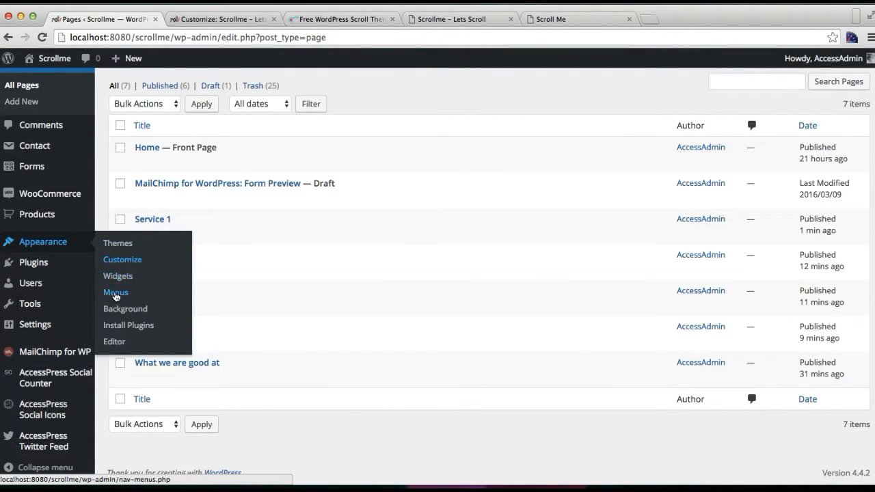
Step: Open menu 2 in Appearance > Menus with Custom Links and About Us (#home/about) expanded
left_click(115, 292)
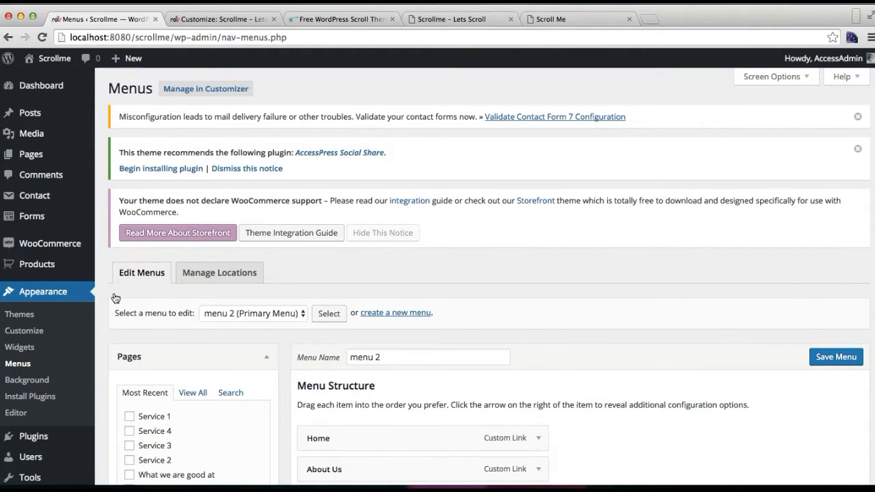
scroll("down", 3)
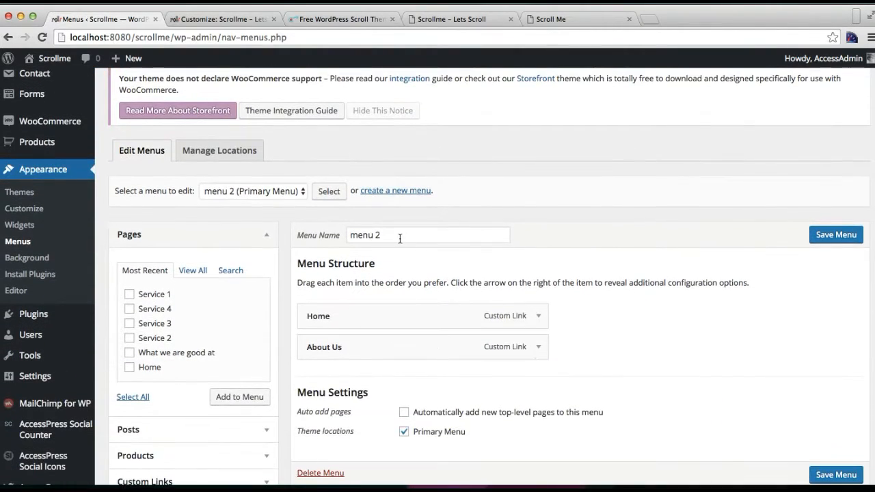
mouse_move(414, 315)
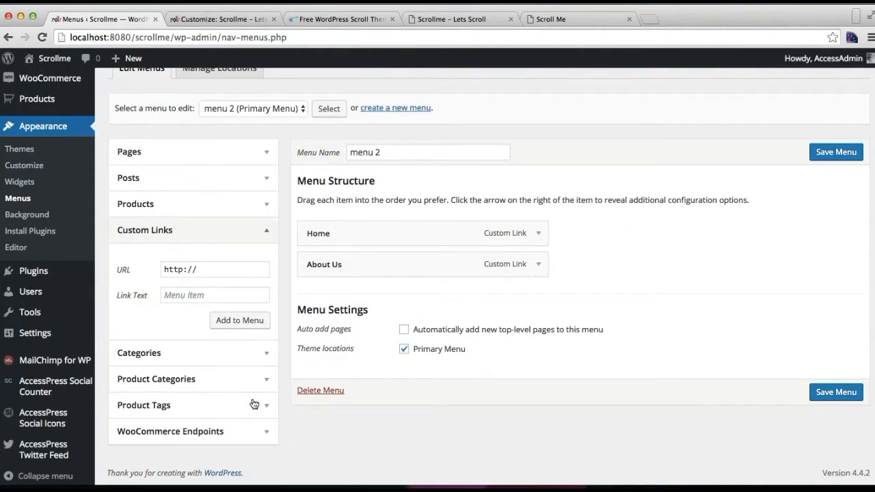
left_click(215, 269)
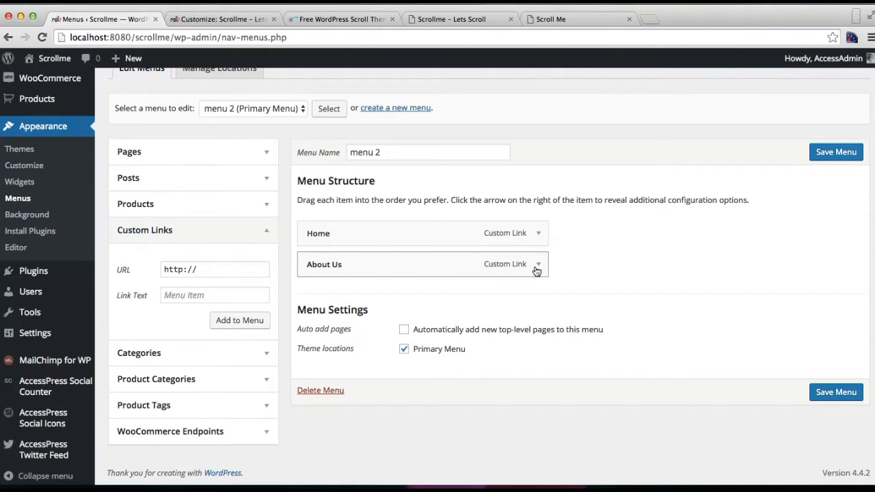
left_click(537, 264)
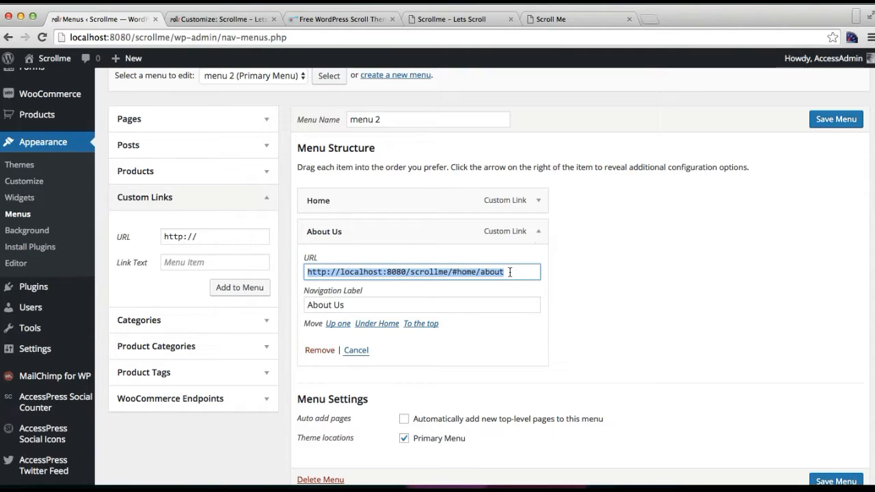
left_click(213, 236)
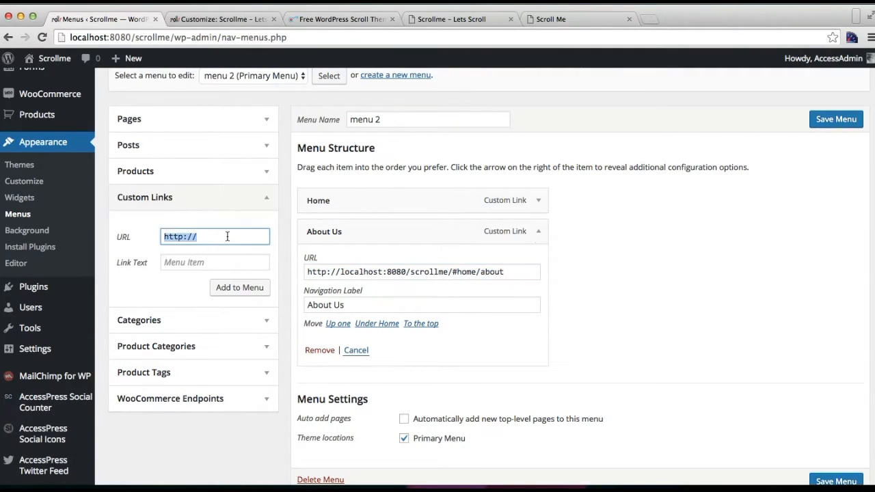
type("http://localhost:8080/scrollme/#home/about")
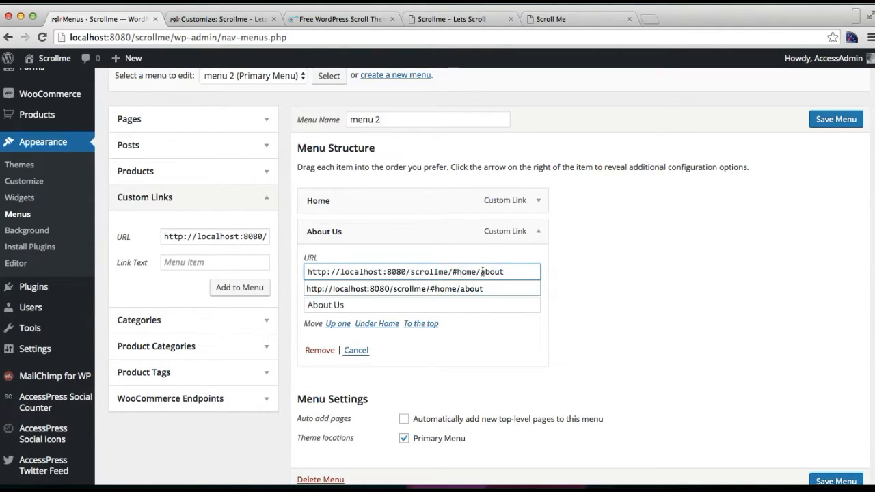
left_click(496, 271)
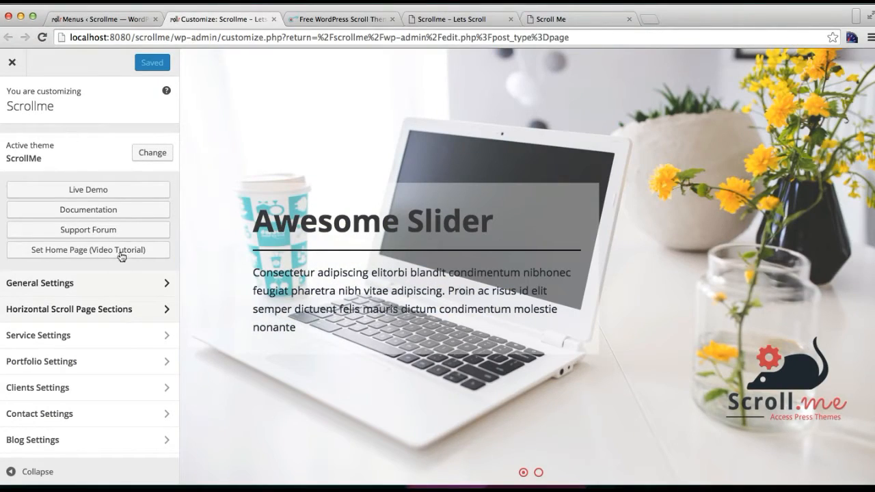
Step: Open Scroll Section 2 in the customizer and copy its 'services' navigation ID
left_click(68, 309)
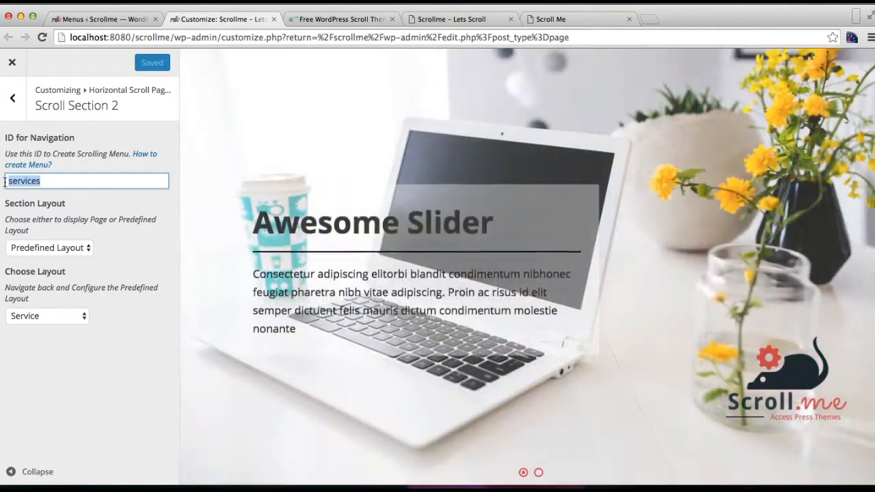
left_click(89, 18)
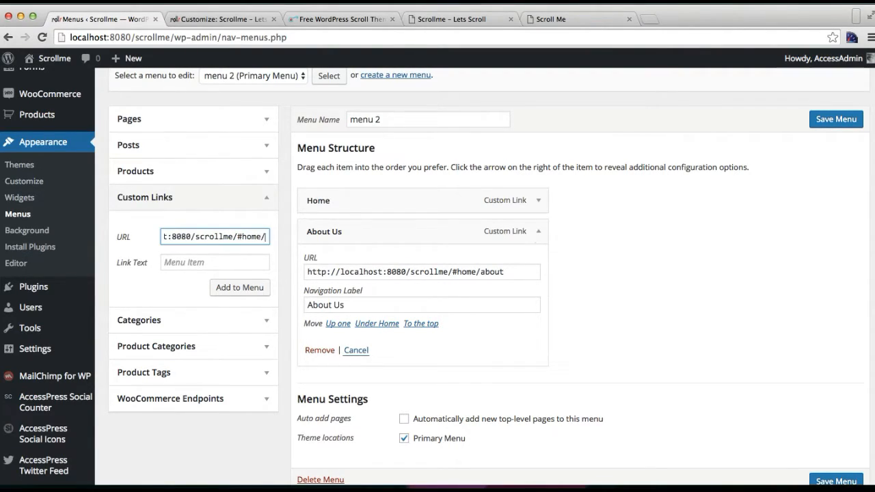
Step: Append 'services' to the custom link URL and set its link text to 'Our Services'
type("services")
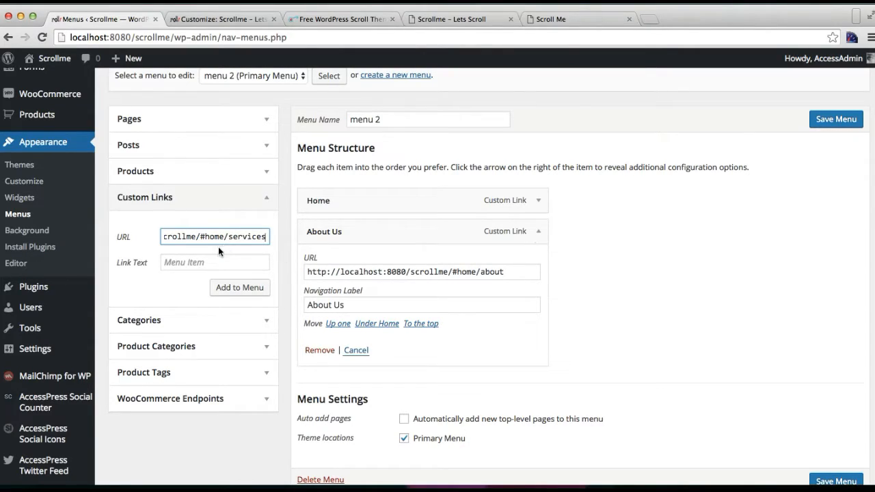
left_click(214, 262)
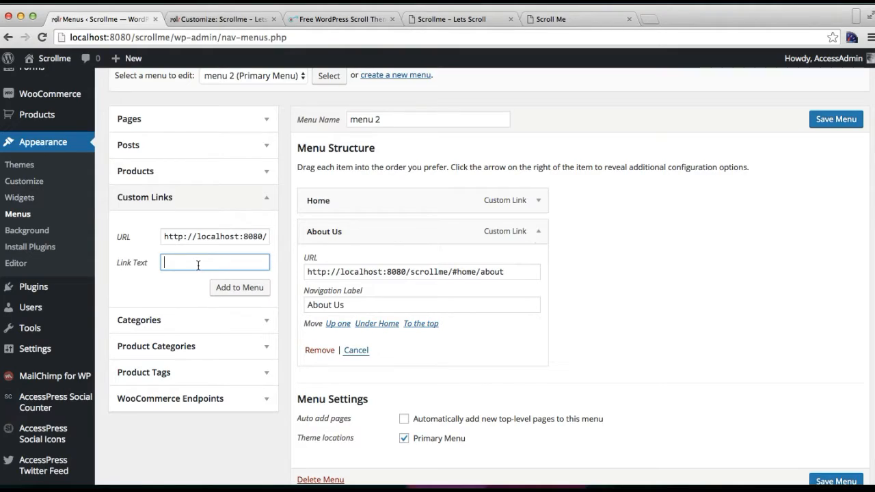
type("Our S")
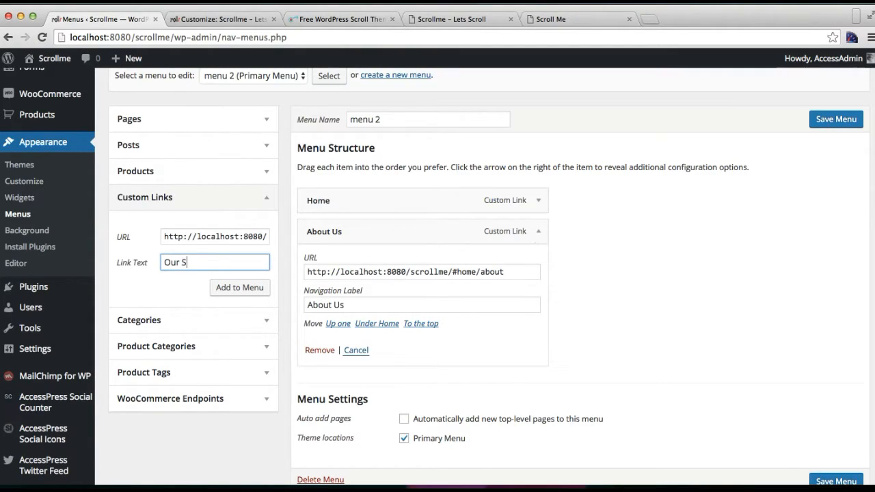
type("ervices")
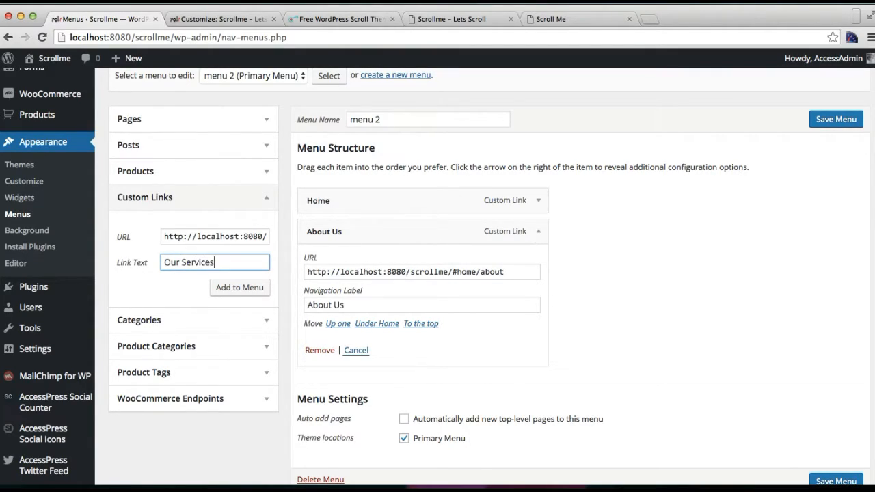
Step: Add the Our Services link to menu 2, collapse About Us, and save the menu
left_click(239, 288)
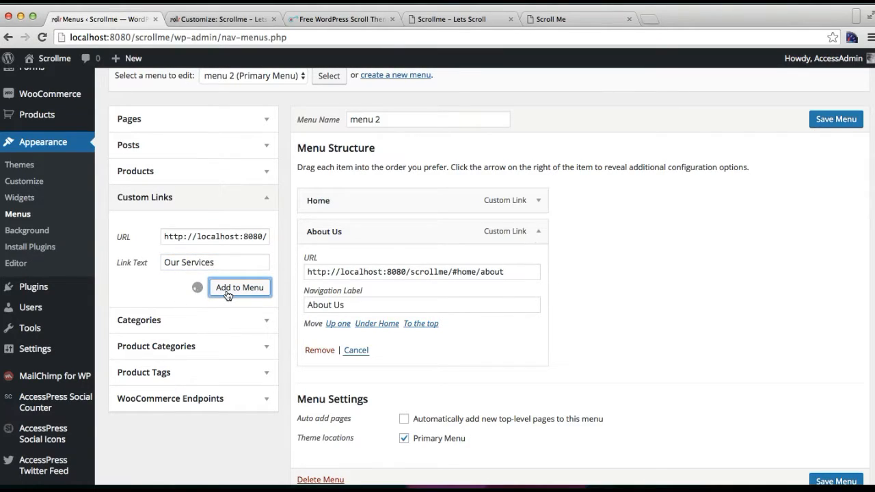
left_click(240, 287)
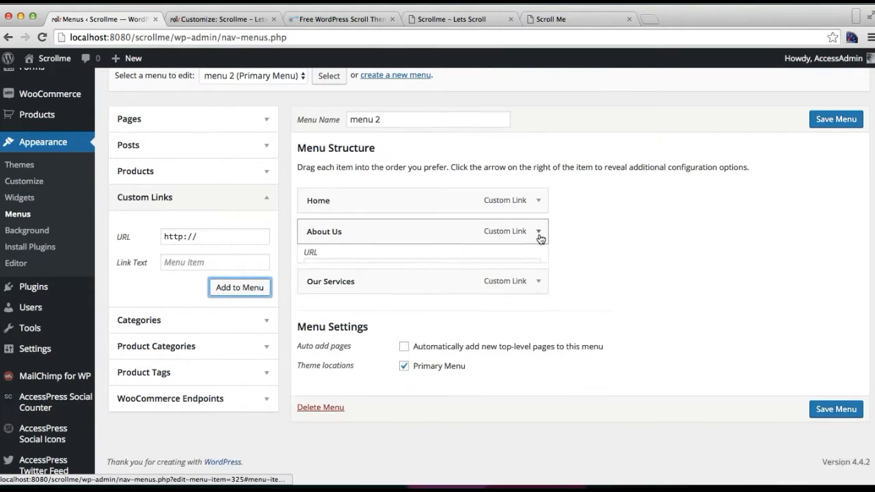
left_click(539, 231)
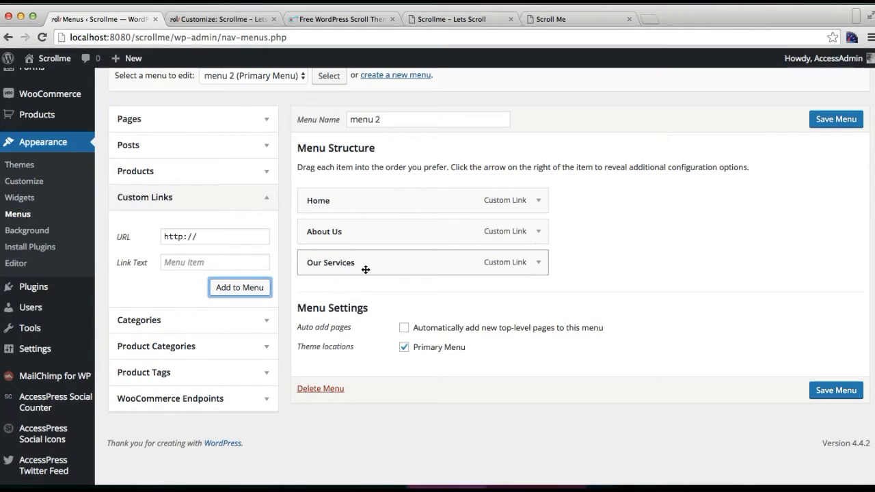
mouse_move(353, 270)
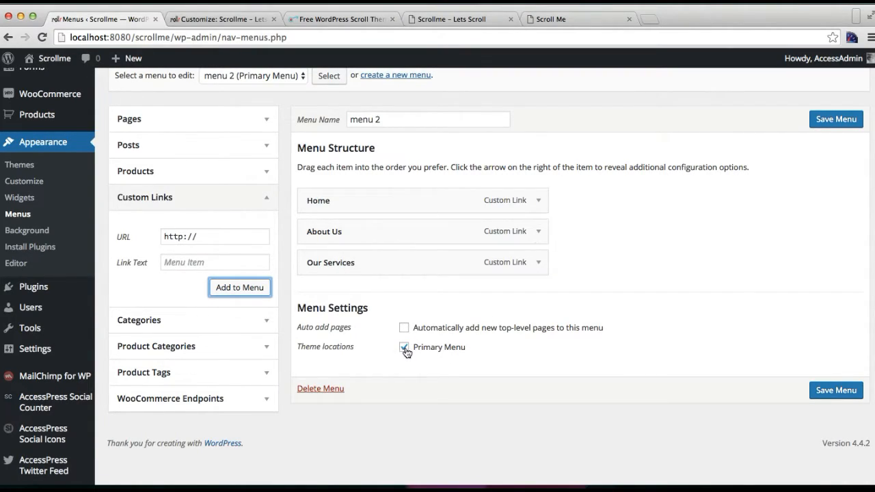
left_click(836, 390)
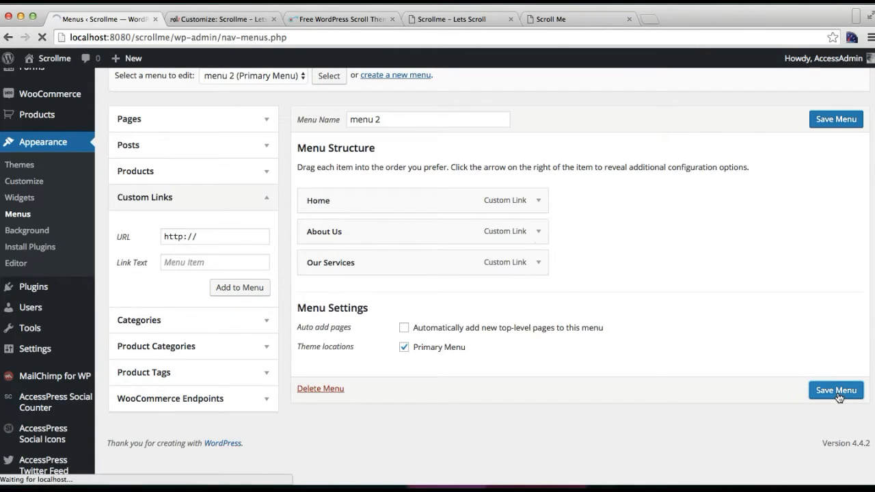
left_click(835, 389)
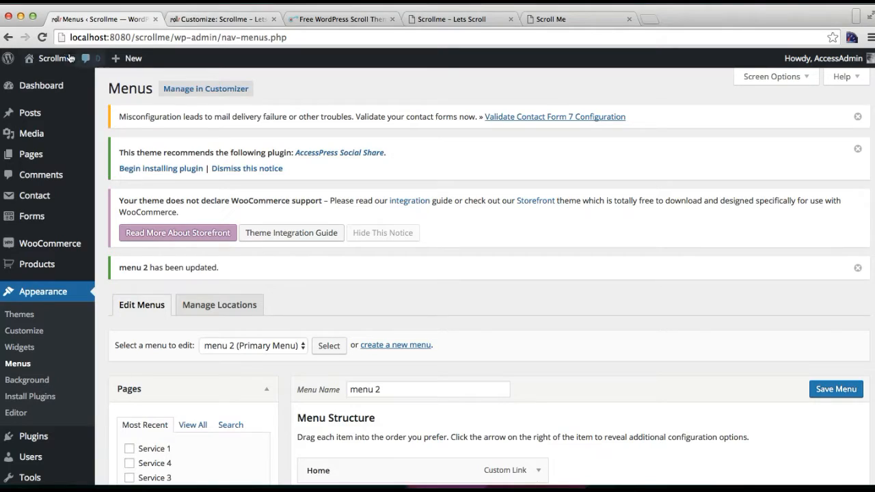
Step: Open the live ScrollMe site in a new browser tab and switch to it
right_click(53, 61)
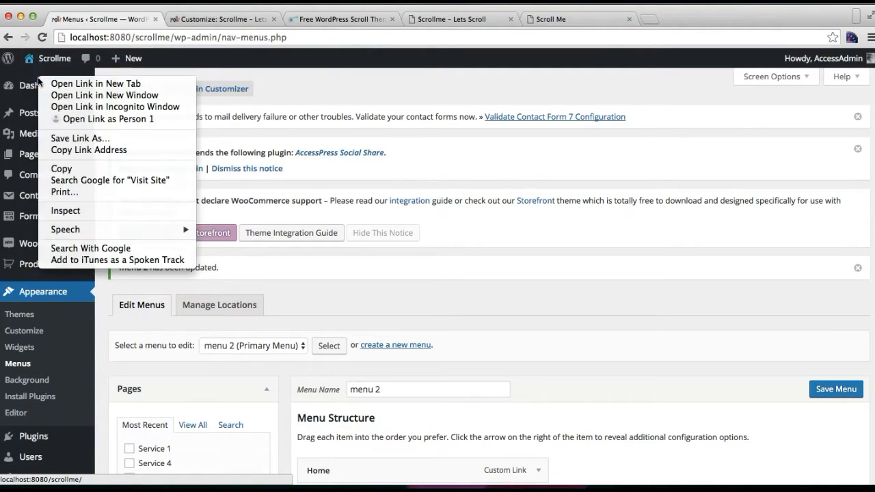
left_click(96, 83)
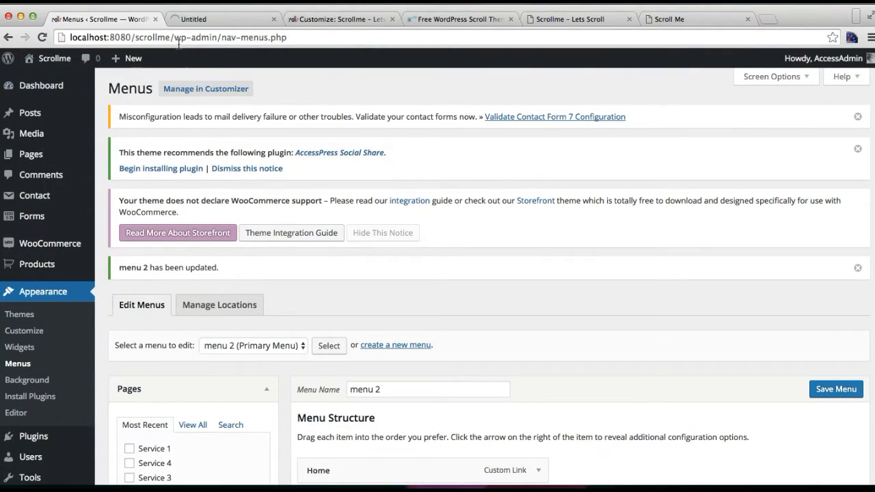
left_click(225, 19)
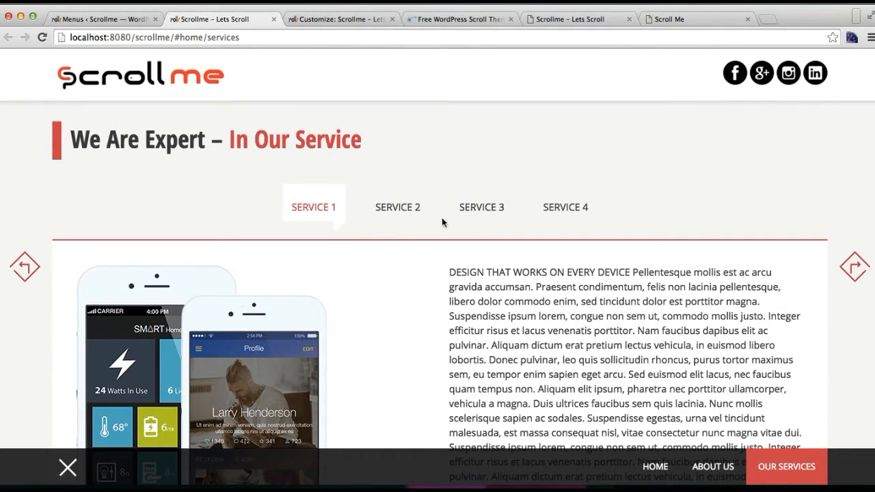
Step: Scroll to the services section and view the Service 3, Service 4 and Service 1 tabs
scroll("down", 3)
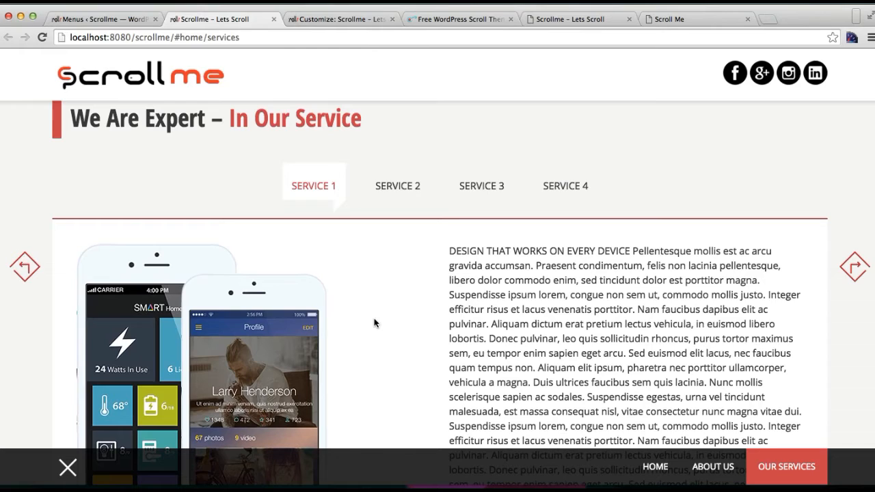
mouse_move(397, 189)
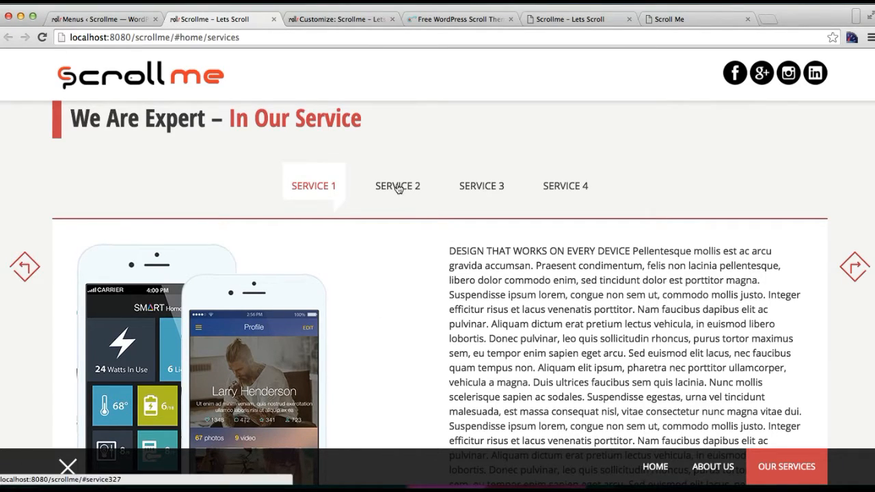
left_click(481, 186)
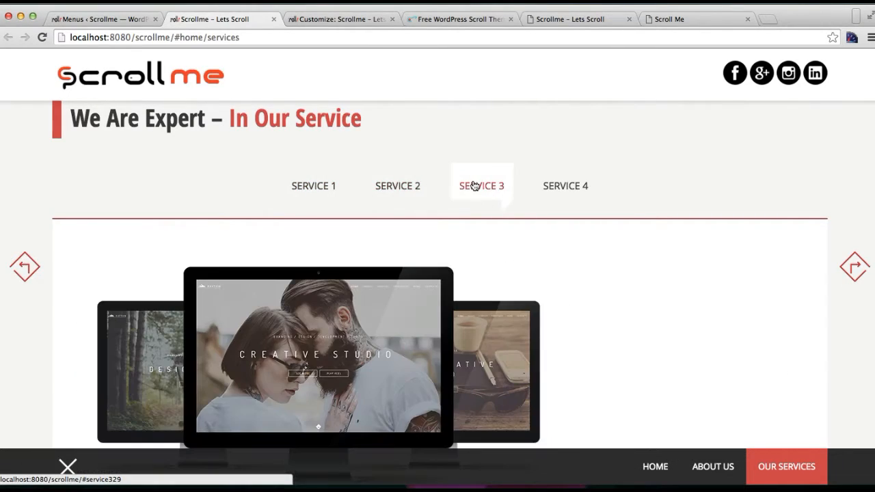
left_click(565, 185)
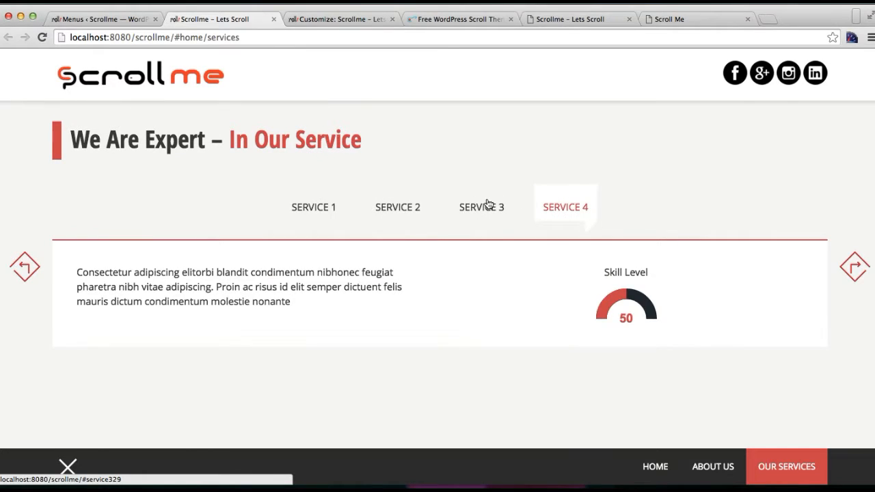
left_click(313, 207)
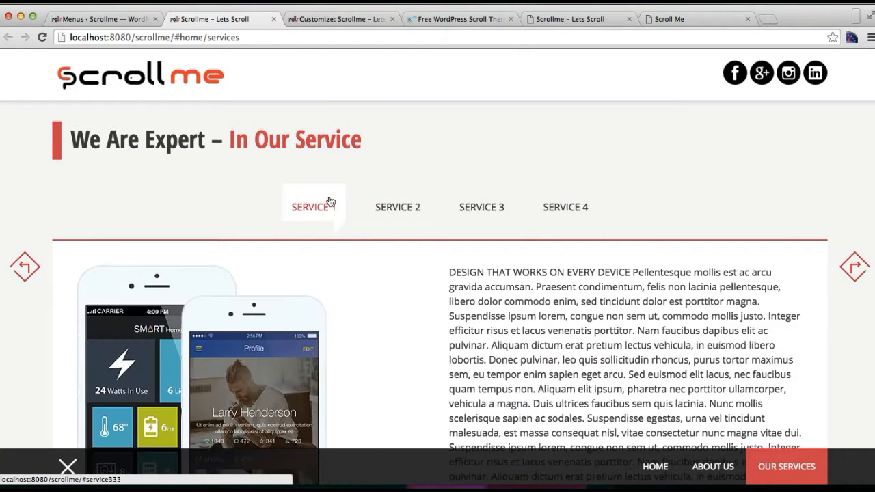
scroll("down", 3)
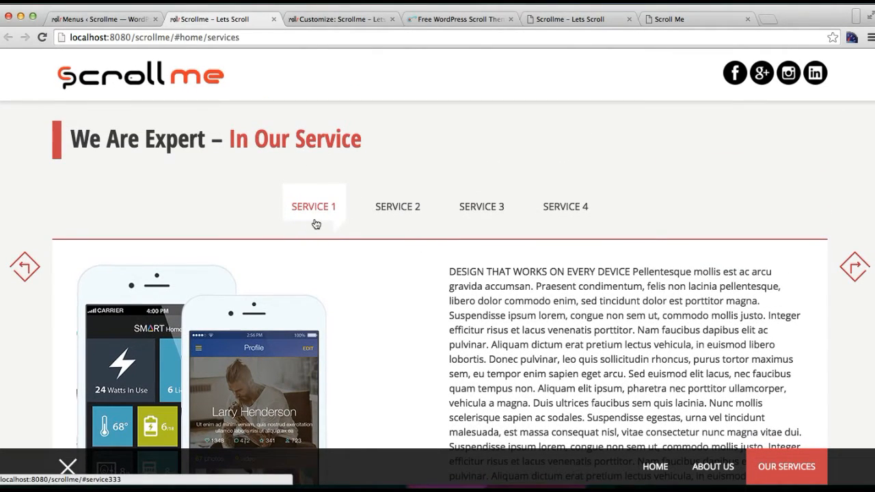
mouse_move(321, 208)
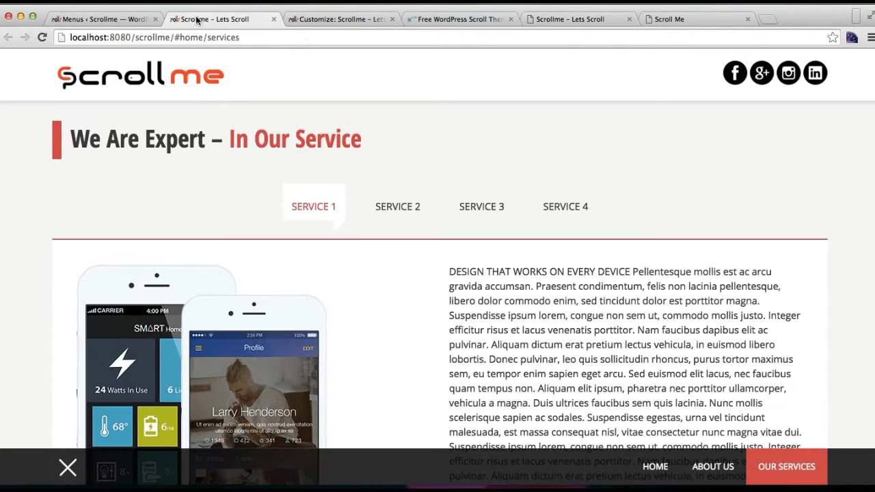
Step: Test the live site's About Us, Home and Our Services navigation links in turn
scroll("down", 3)
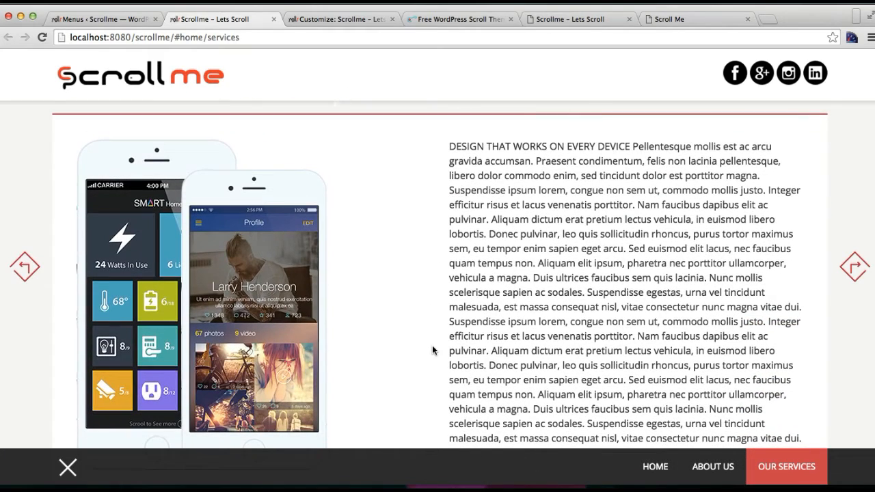
left_click(712, 467)
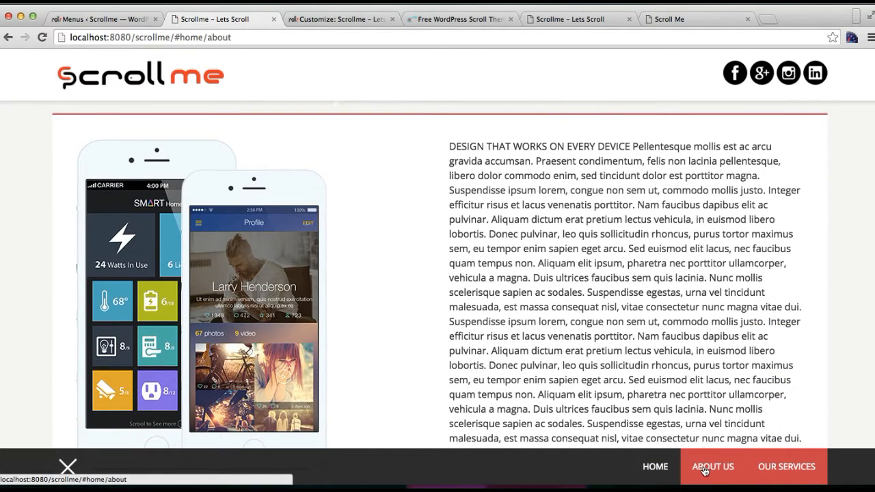
left_click(654, 466)
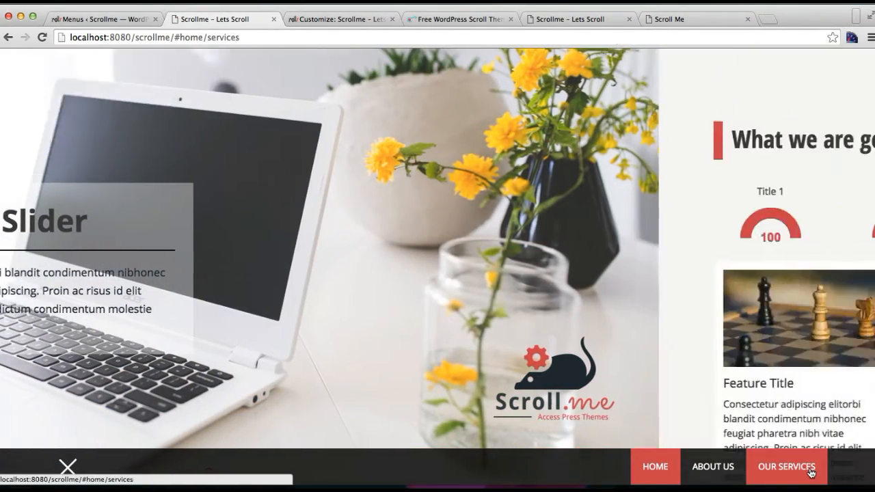
left_click(787, 466)
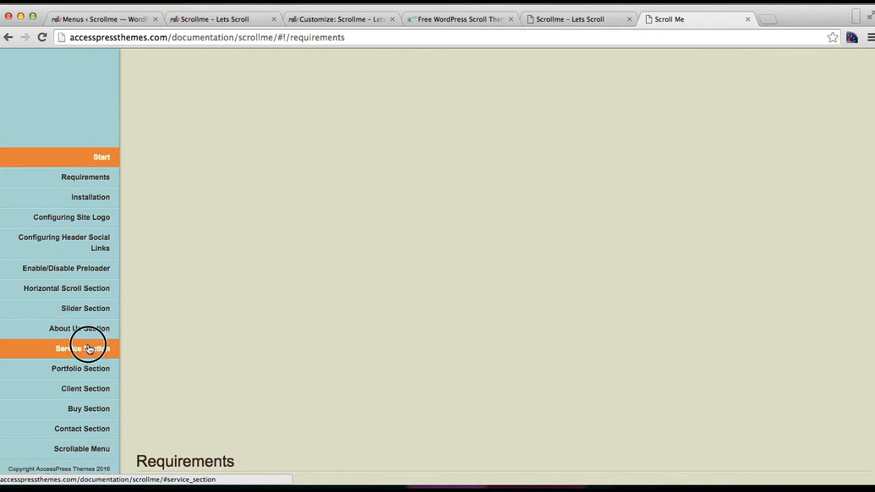
Step: Read the Service Section guide in the ScrollMe documentation
left_click(82, 349)
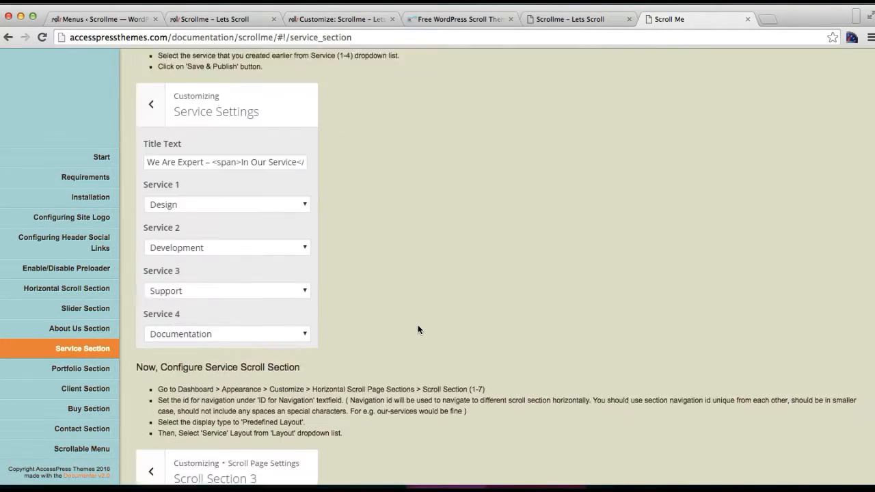
scroll("down", 3)
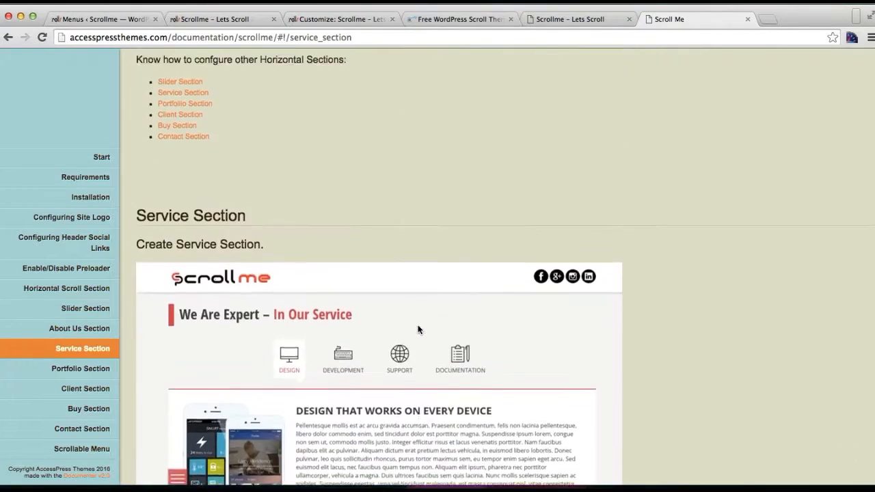